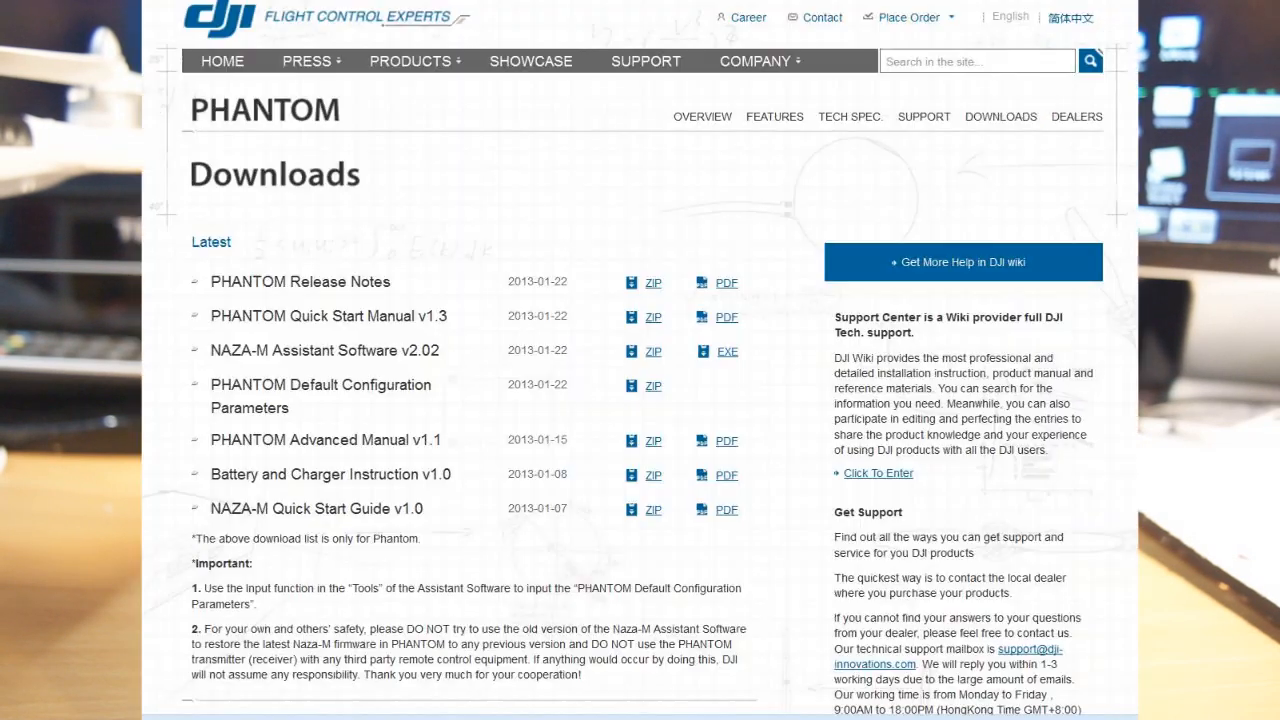
# Bring up the Basic RC page showing D-Bus receiver type and stick calibration sliders
pyautogui.scroll(-3)
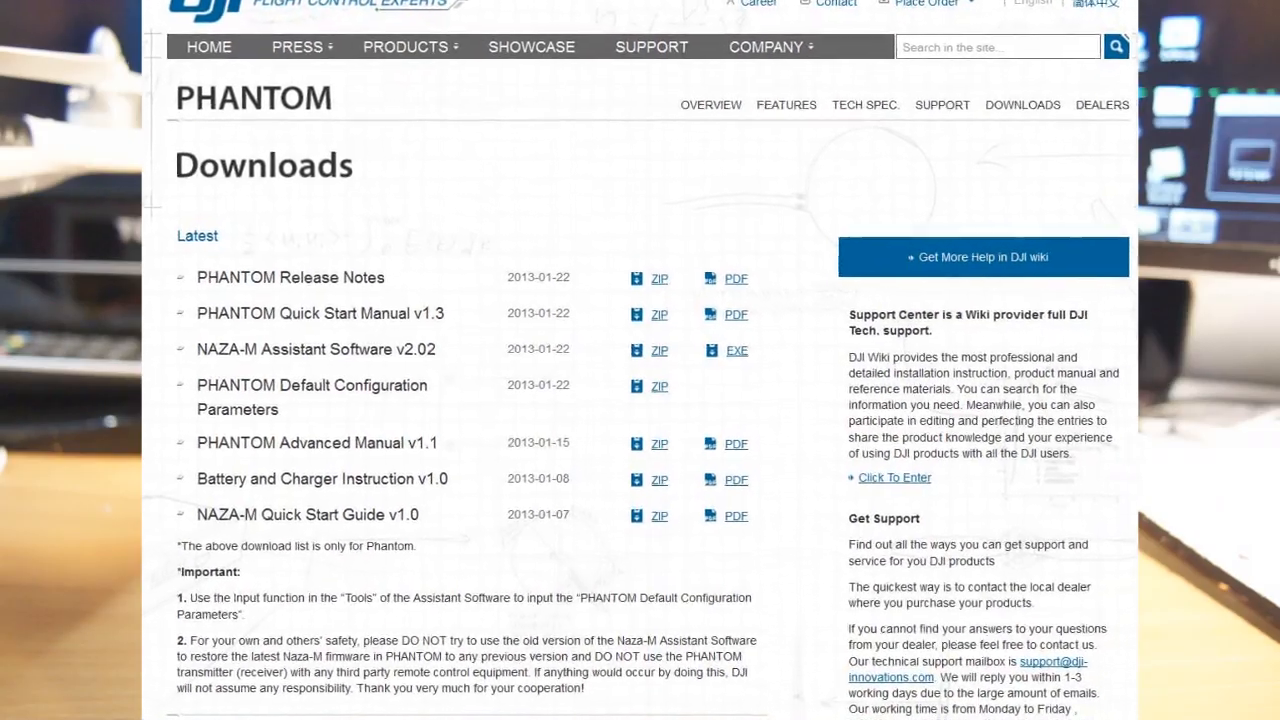
pyautogui.scroll(-3)
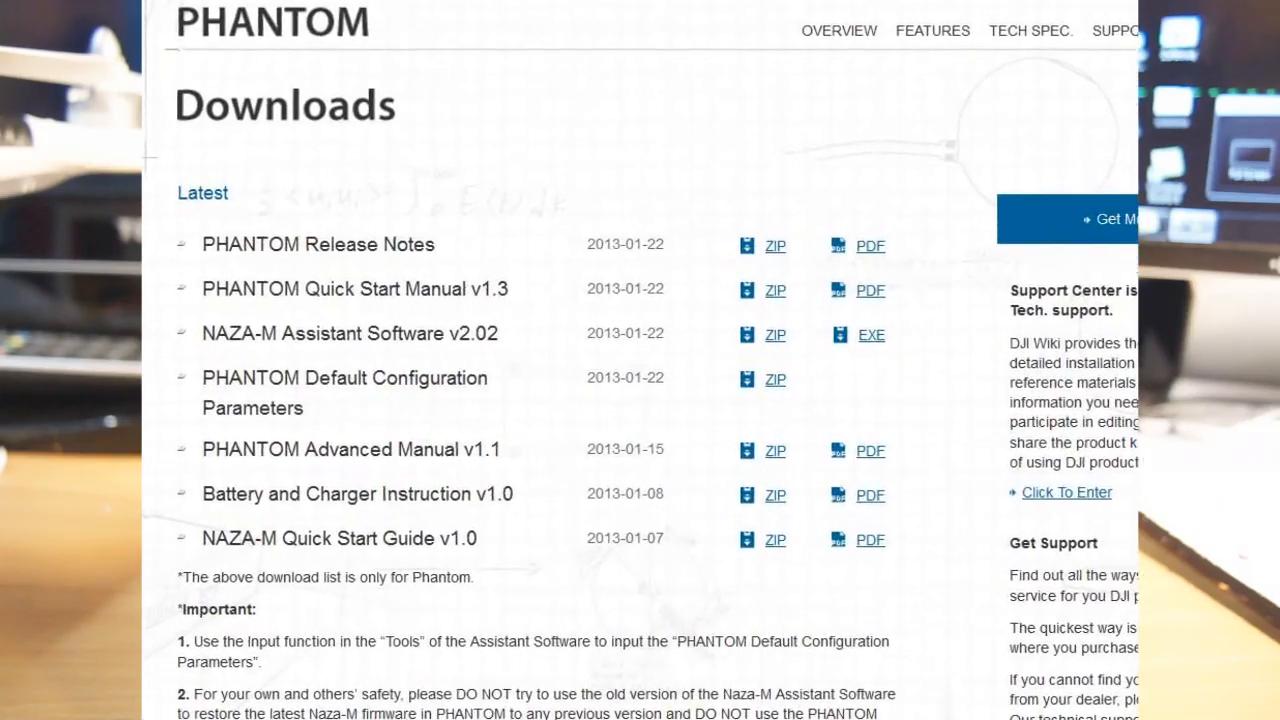
pyautogui.scroll(-3)
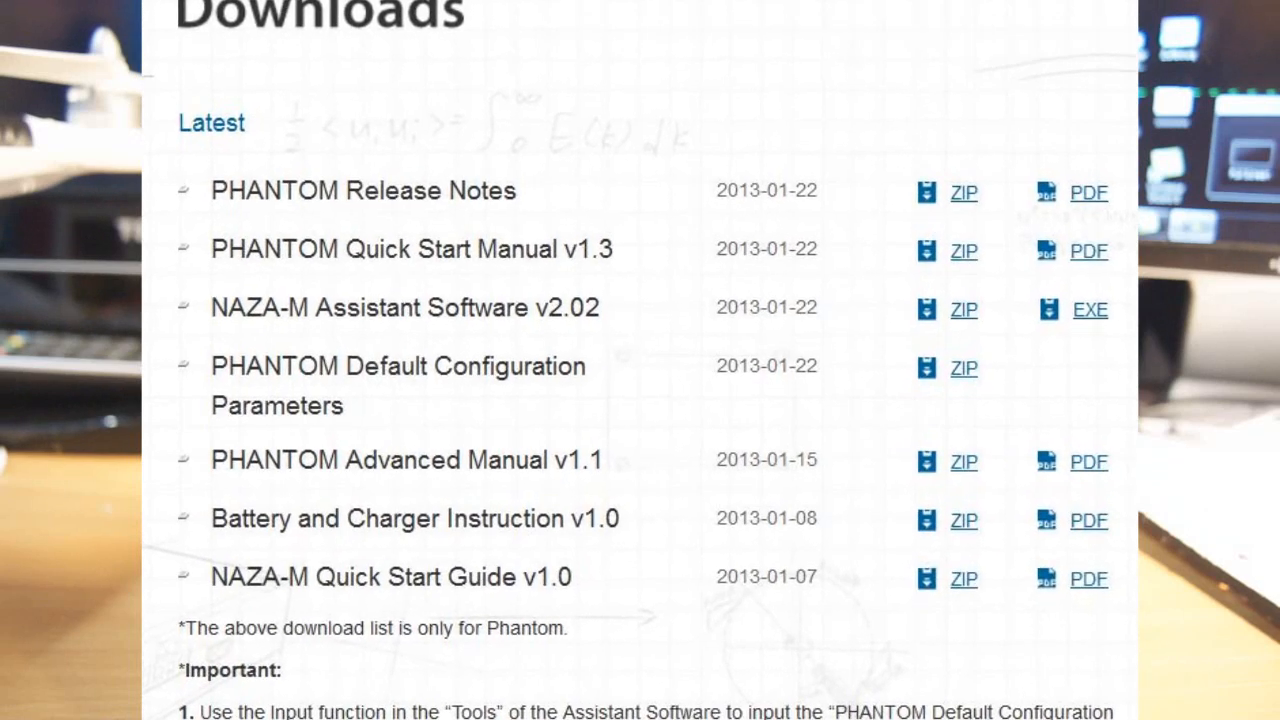
pyautogui.scroll(-3)
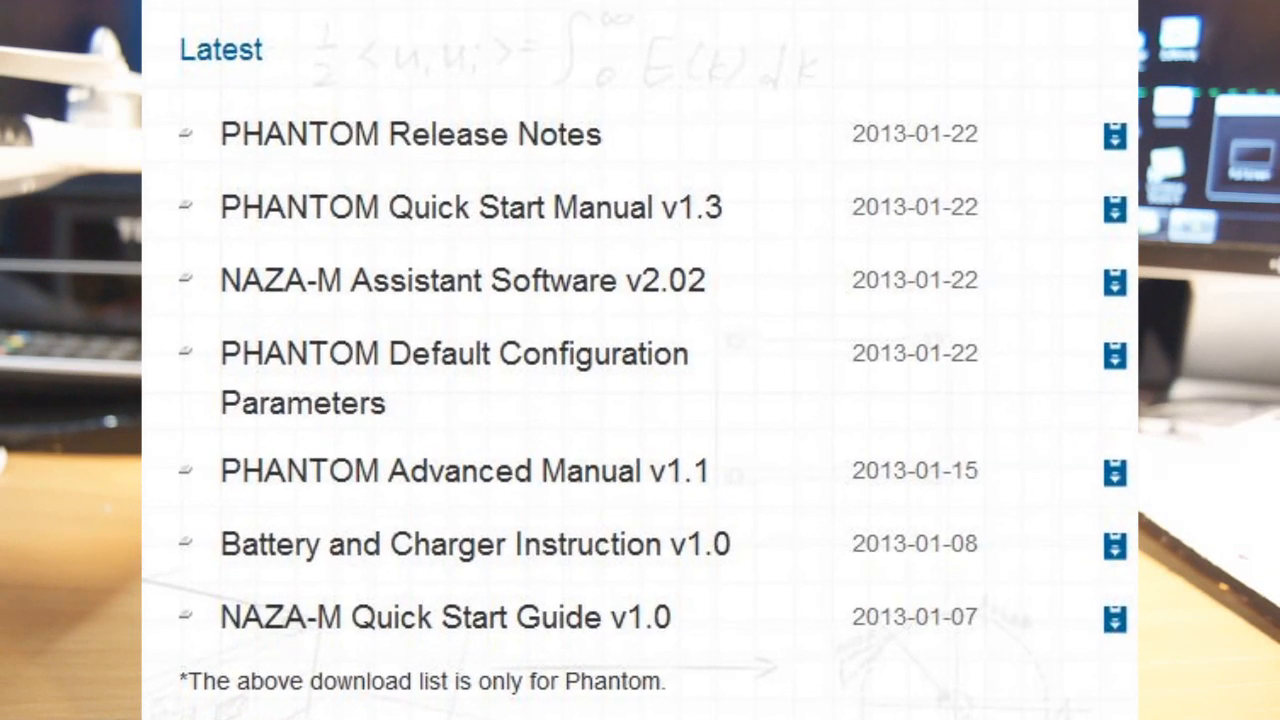
pyautogui.scroll(-3)
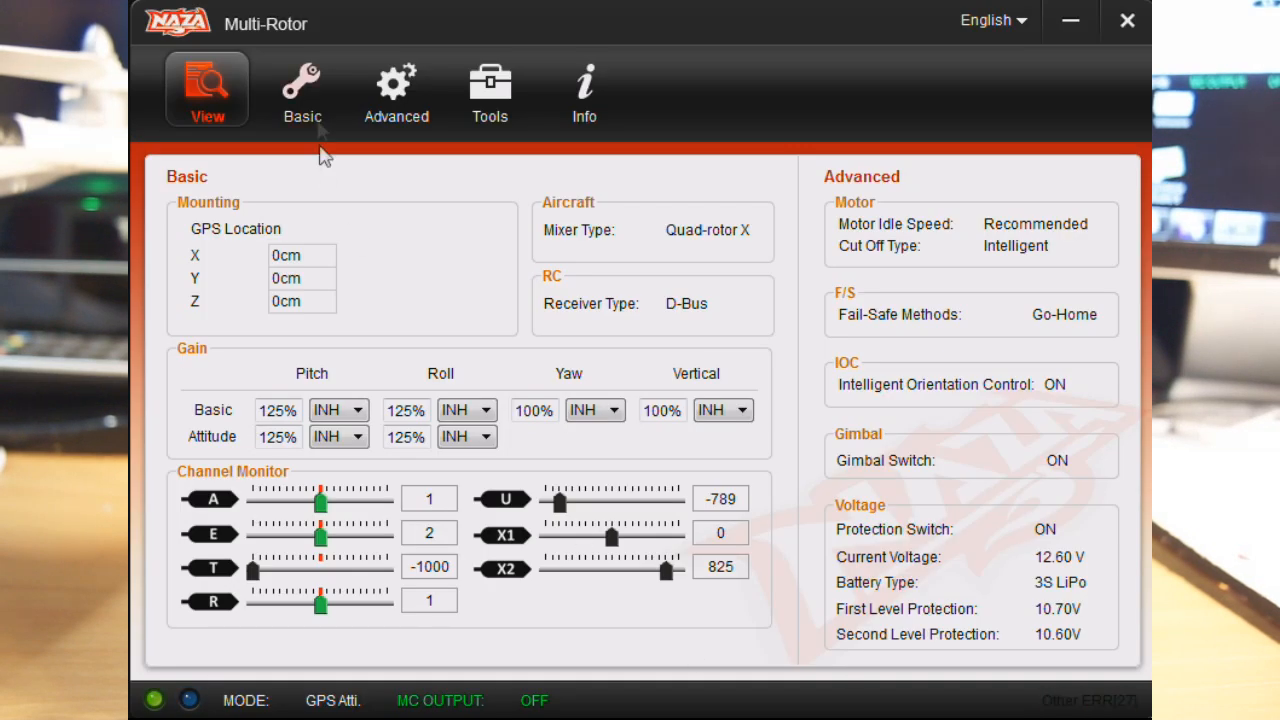
pyautogui.click(300, 88)
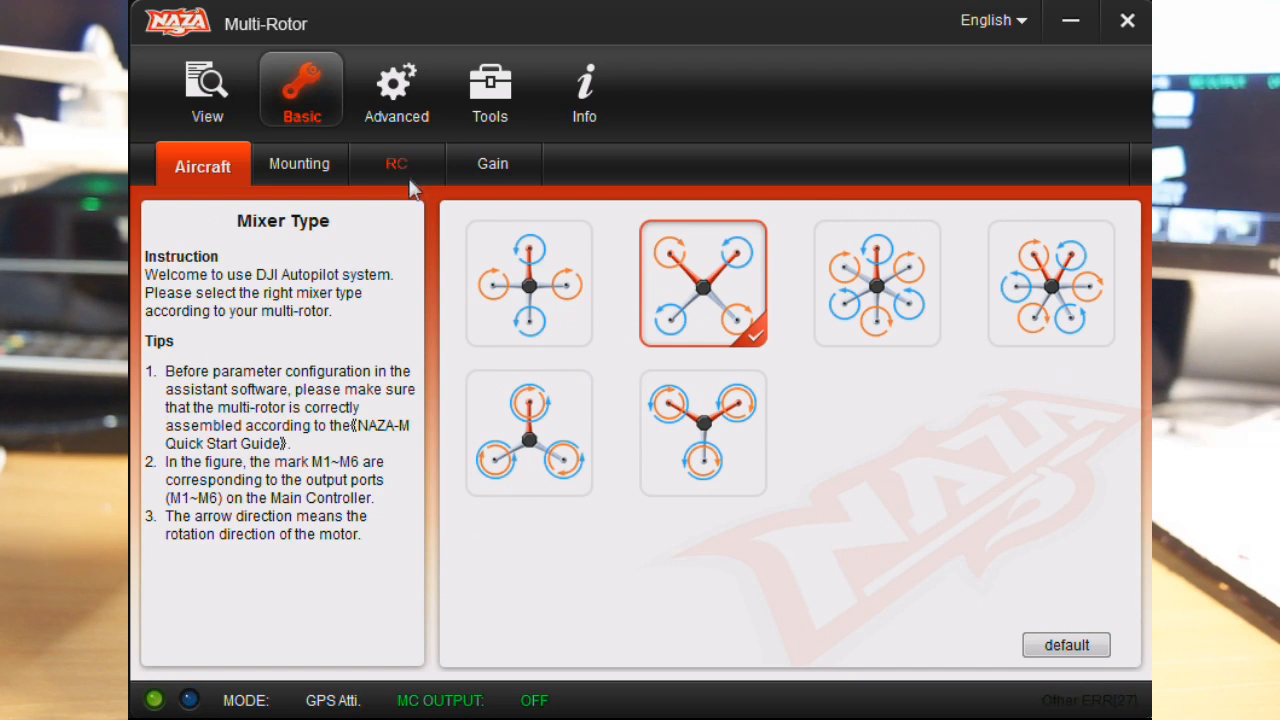
pyautogui.click(396, 164)
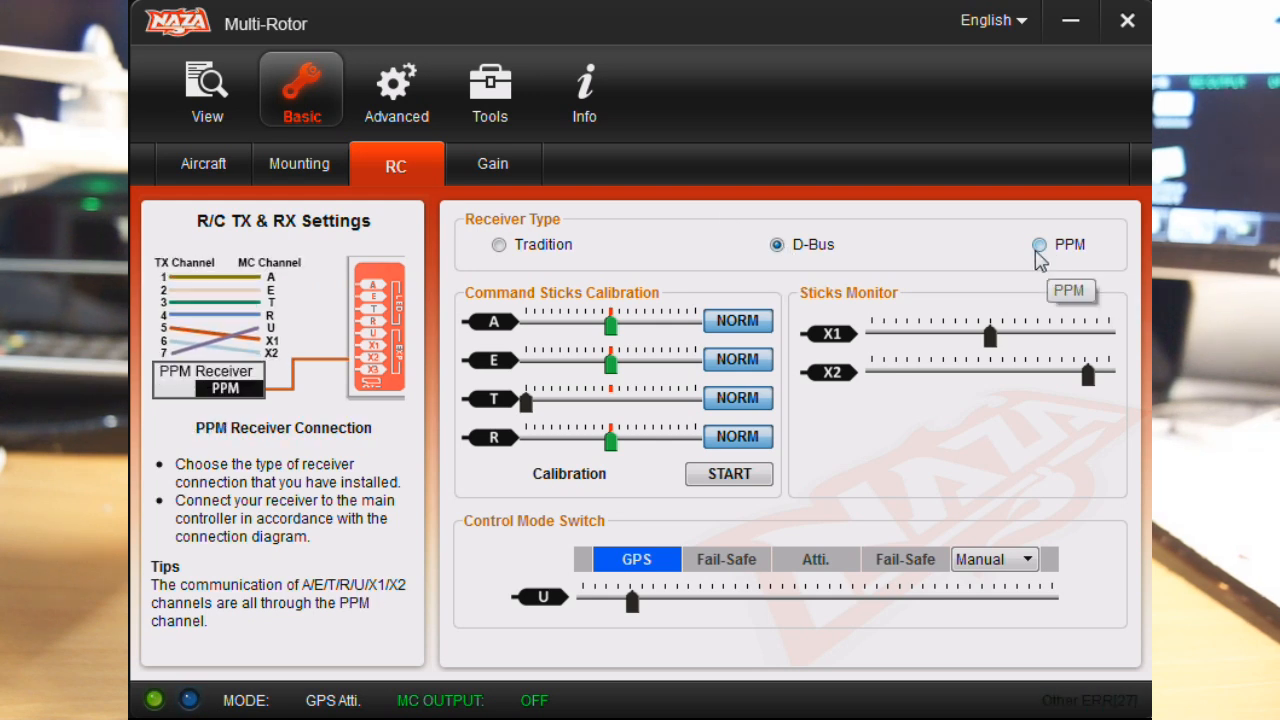
pyautogui.click(776, 244)
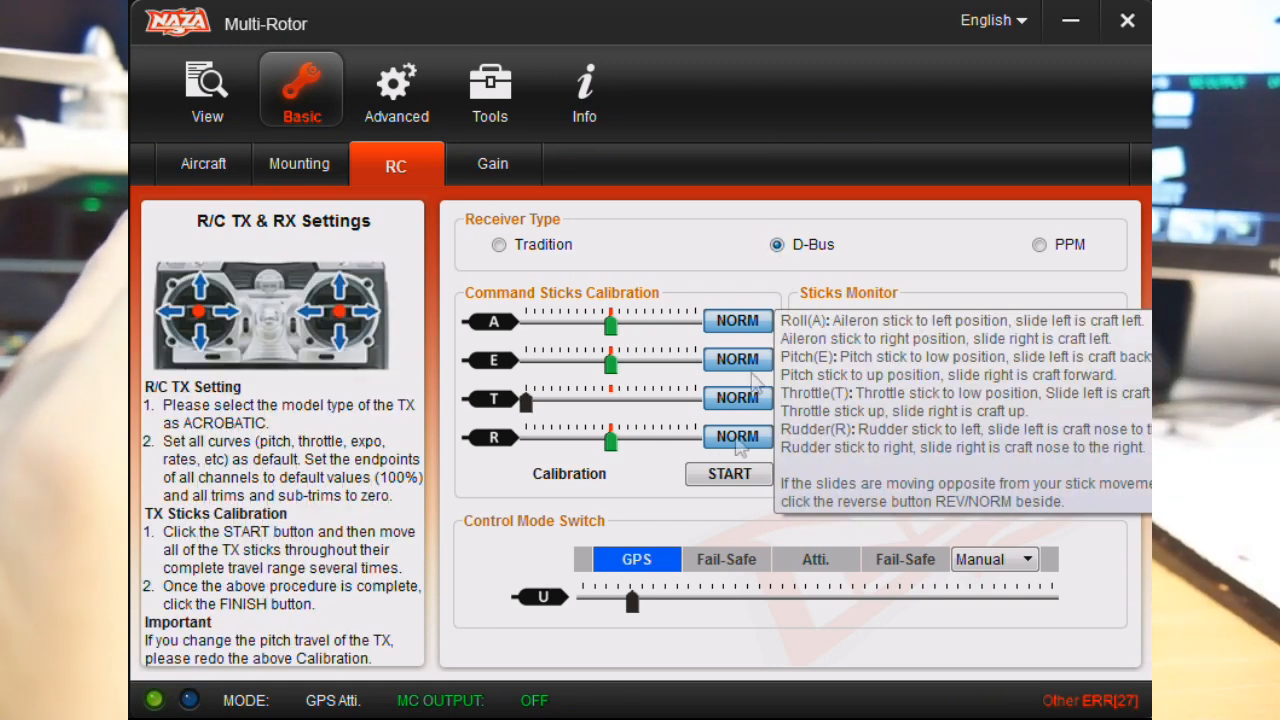
# Run the command sticks calibration from START to FINISH with full stick travel
pyautogui.click(728, 474)
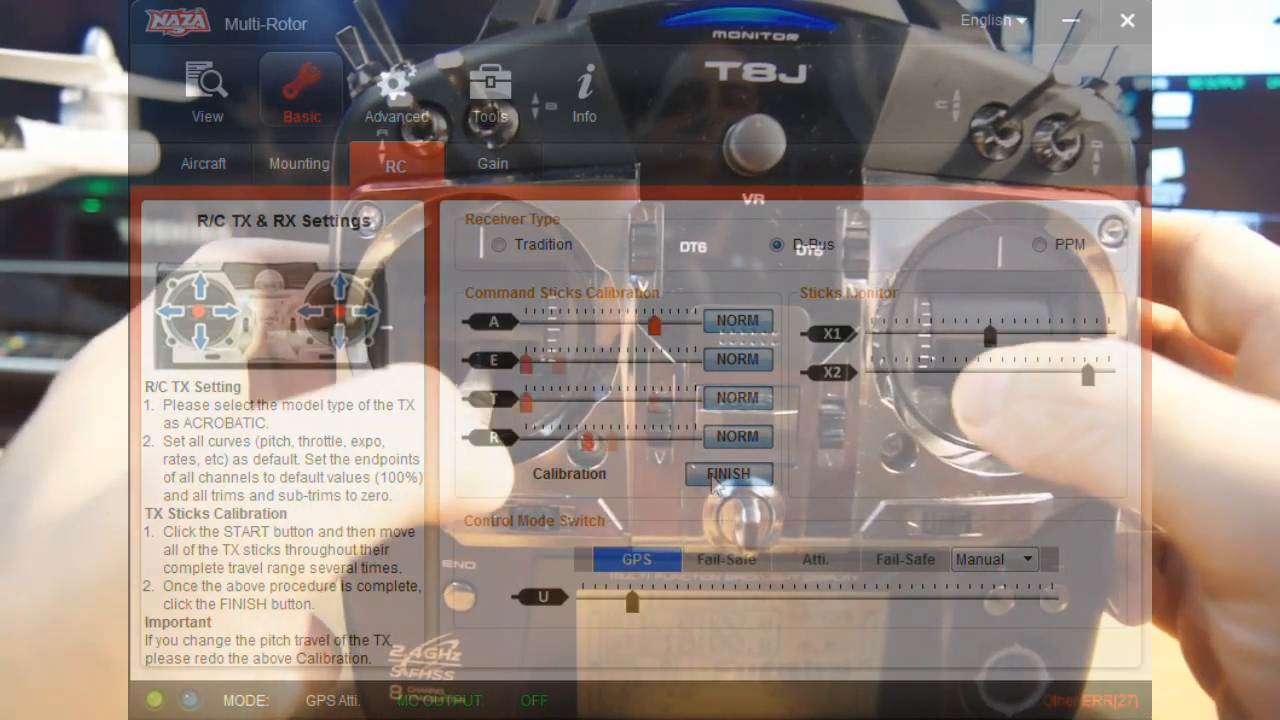
pyautogui.click(728, 474)
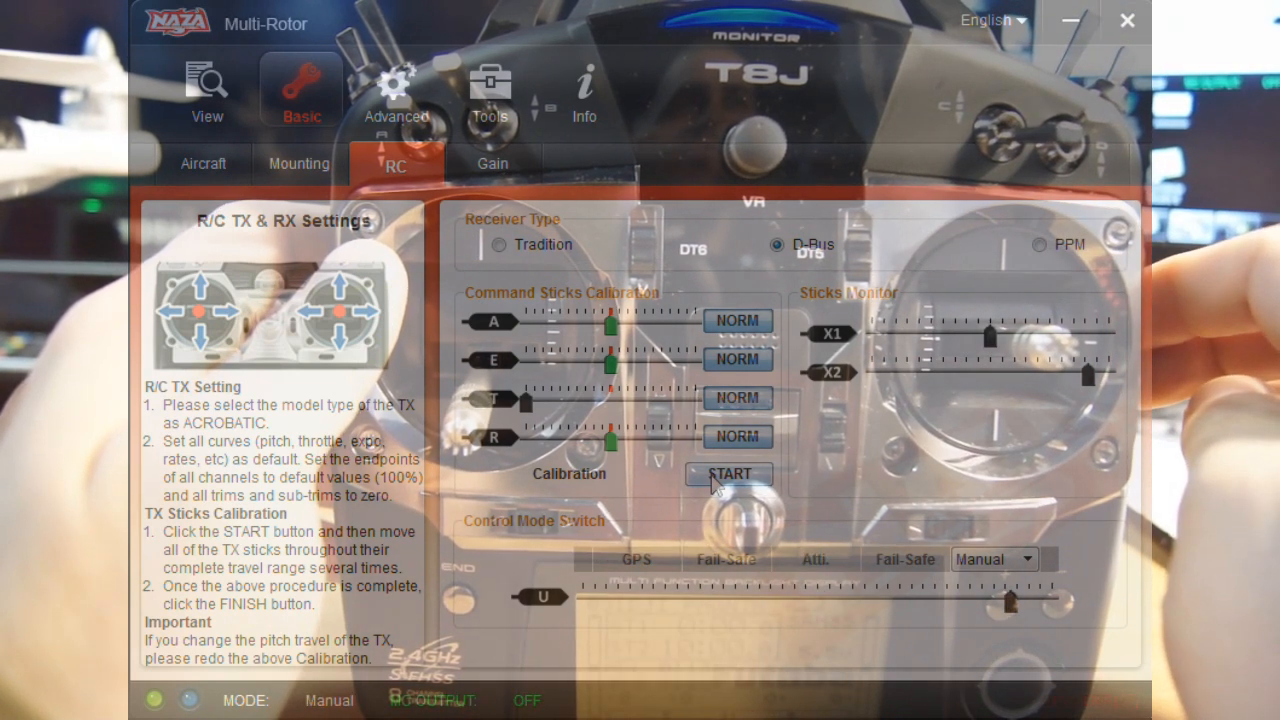
pyautogui.click(1024, 560)
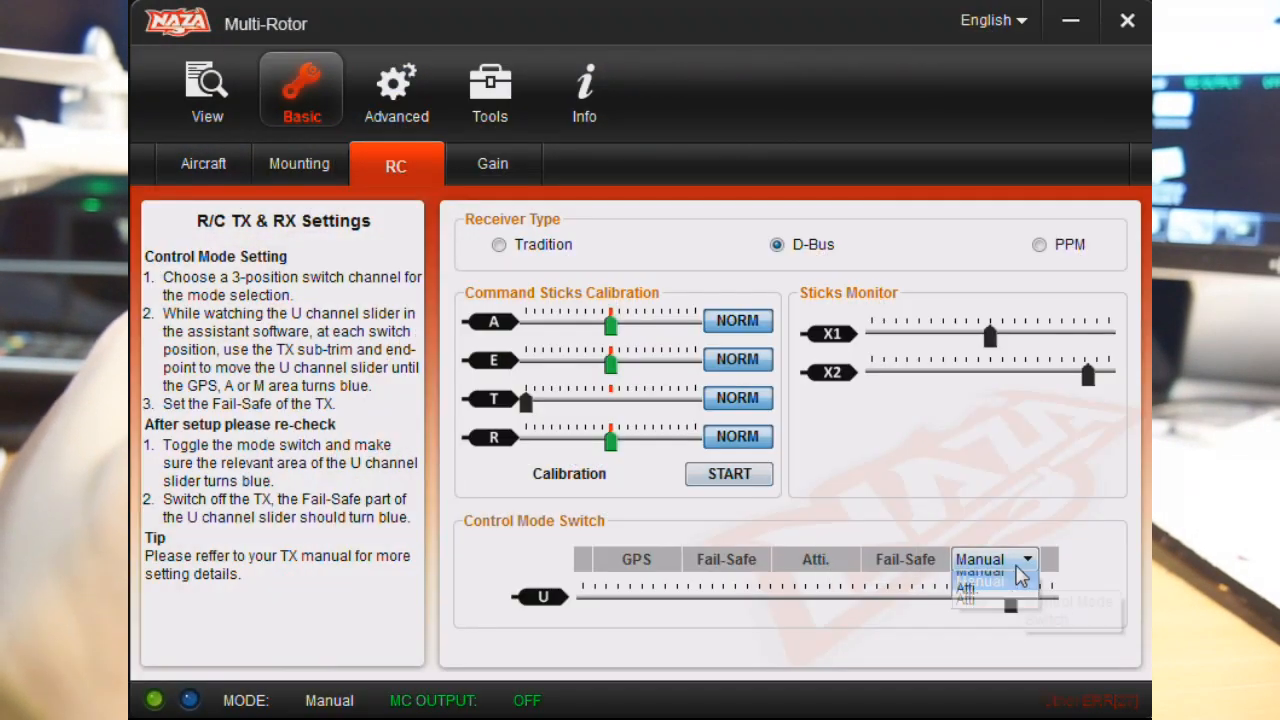
# Confirm Manual as the third position of the control mode switch
pyautogui.click(968, 588)
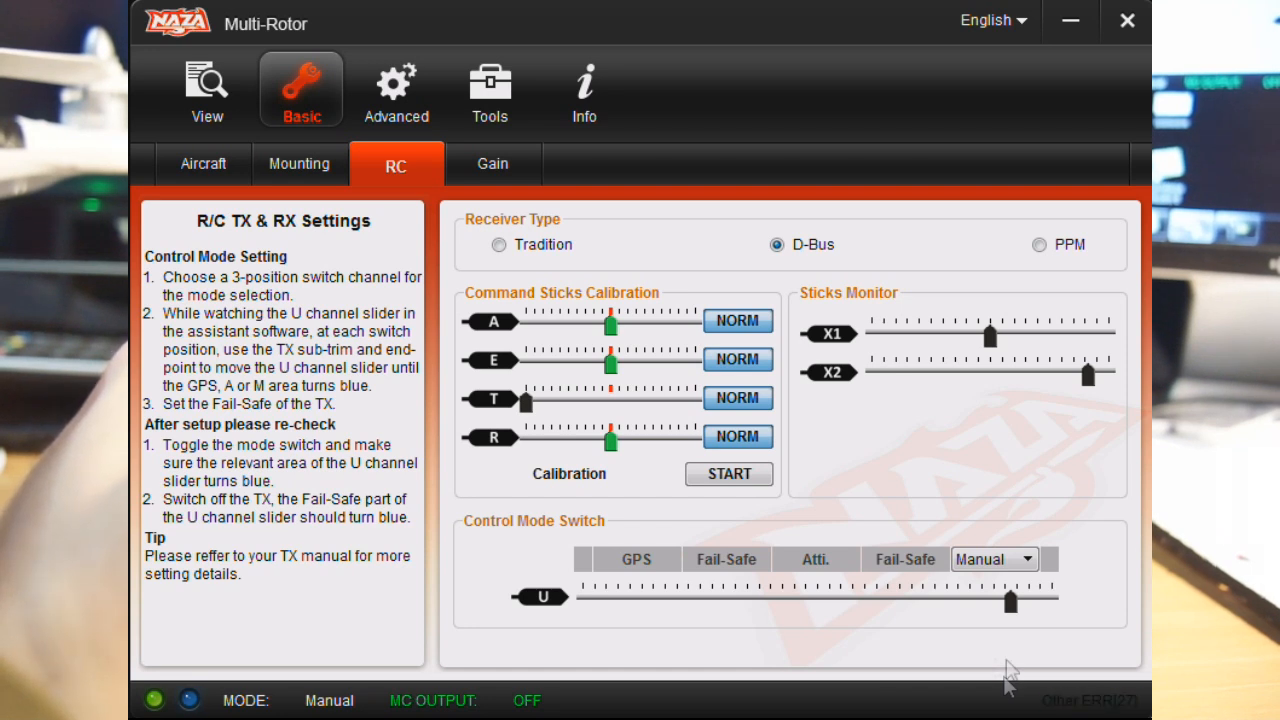
pyautogui.moveTo(964, 668)
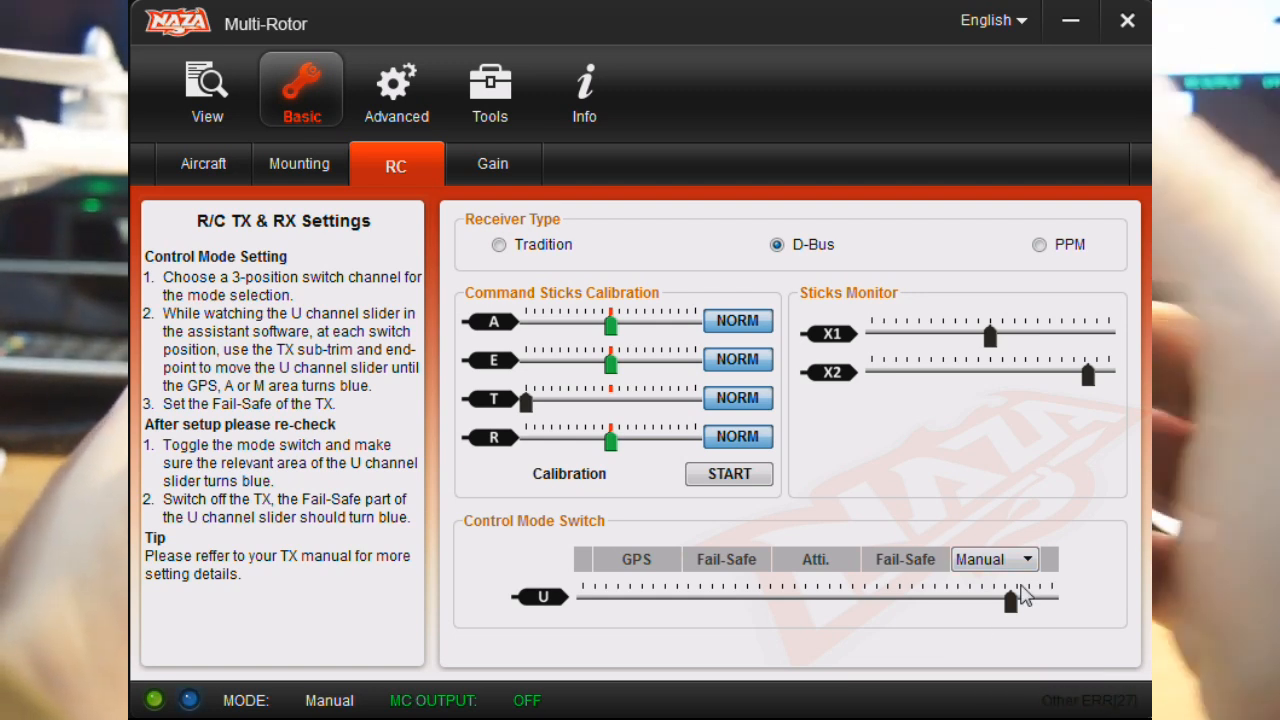
pyautogui.moveTo(490, 524)
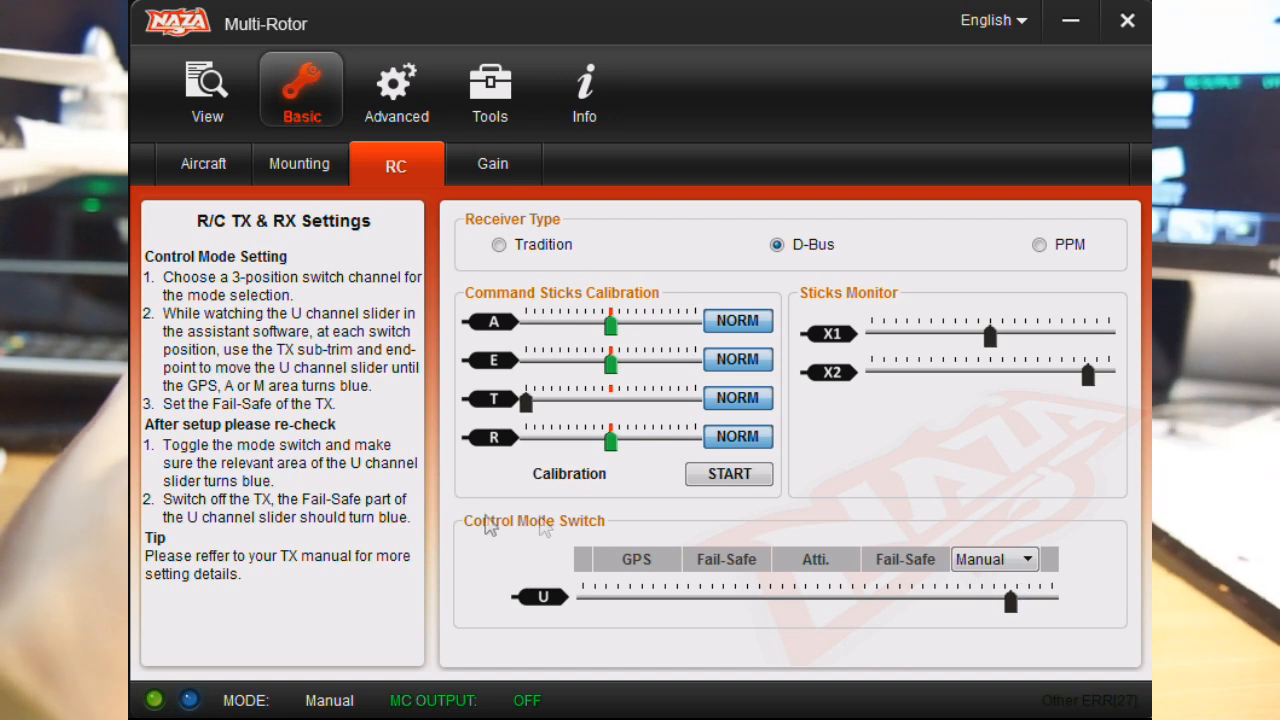
pyautogui.moveTo(284, 704)
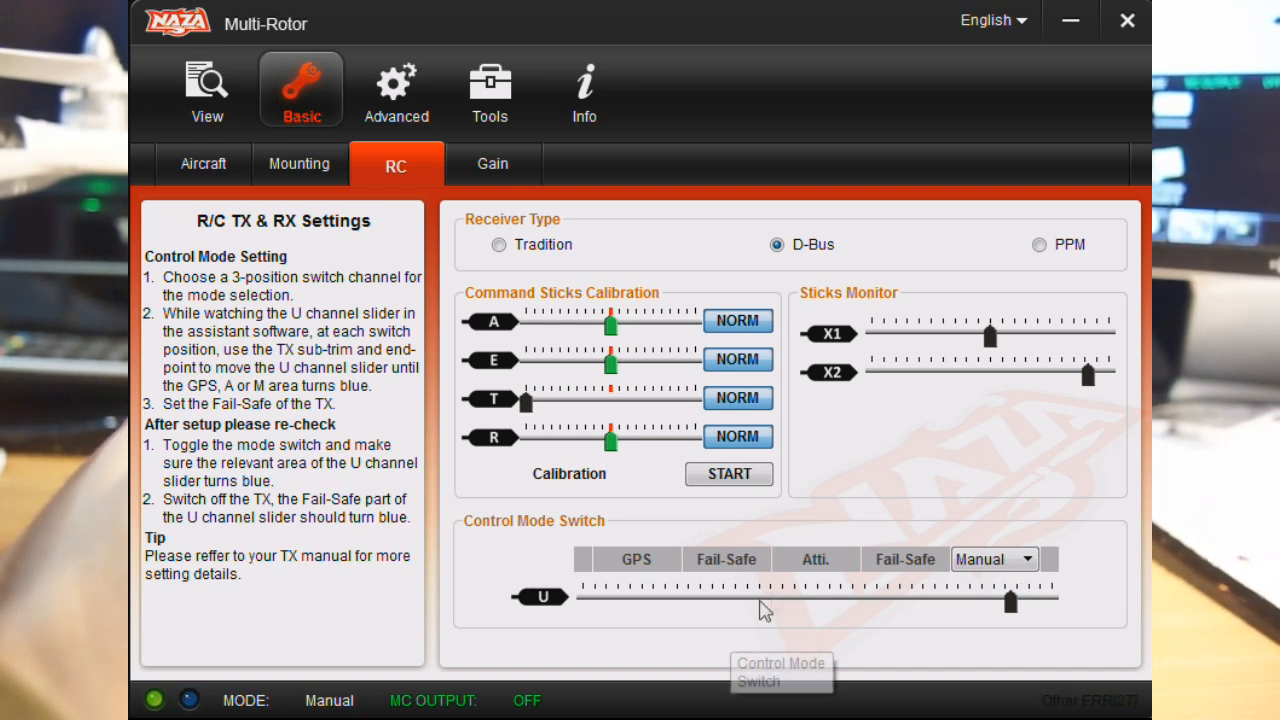
pyautogui.moveTo(800, 608)
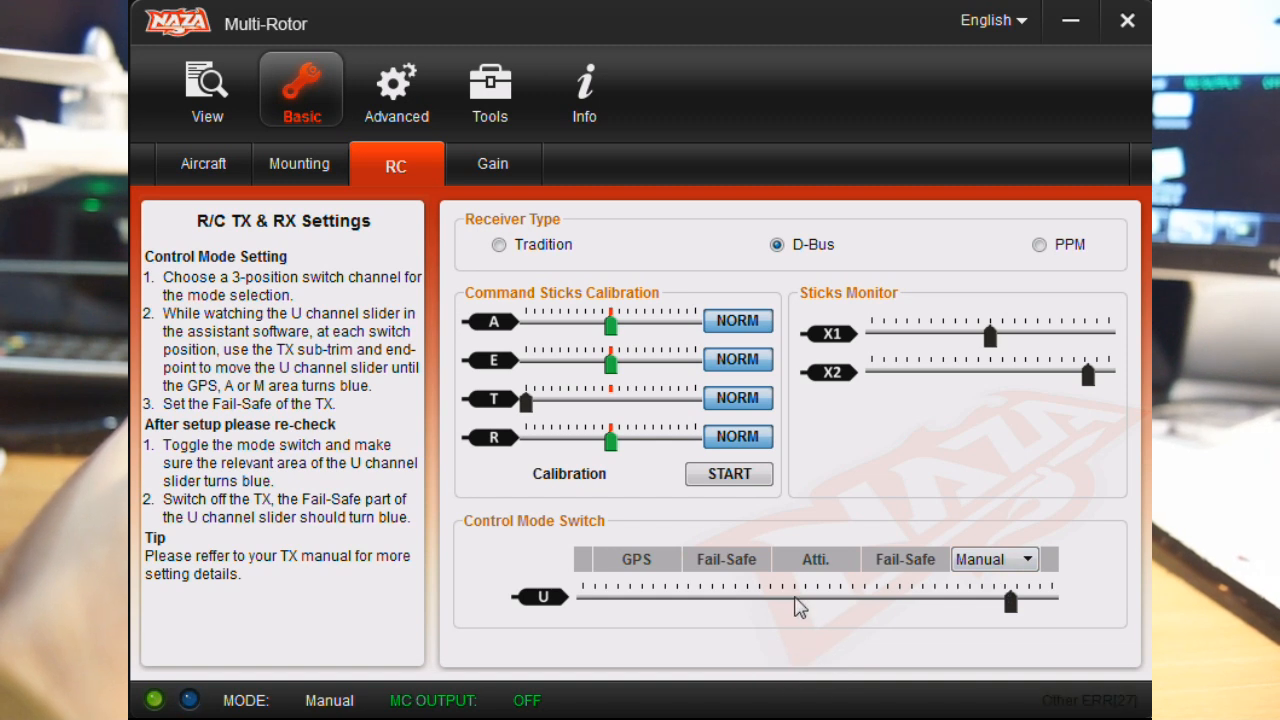
pyautogui.moveTo(336, 692)
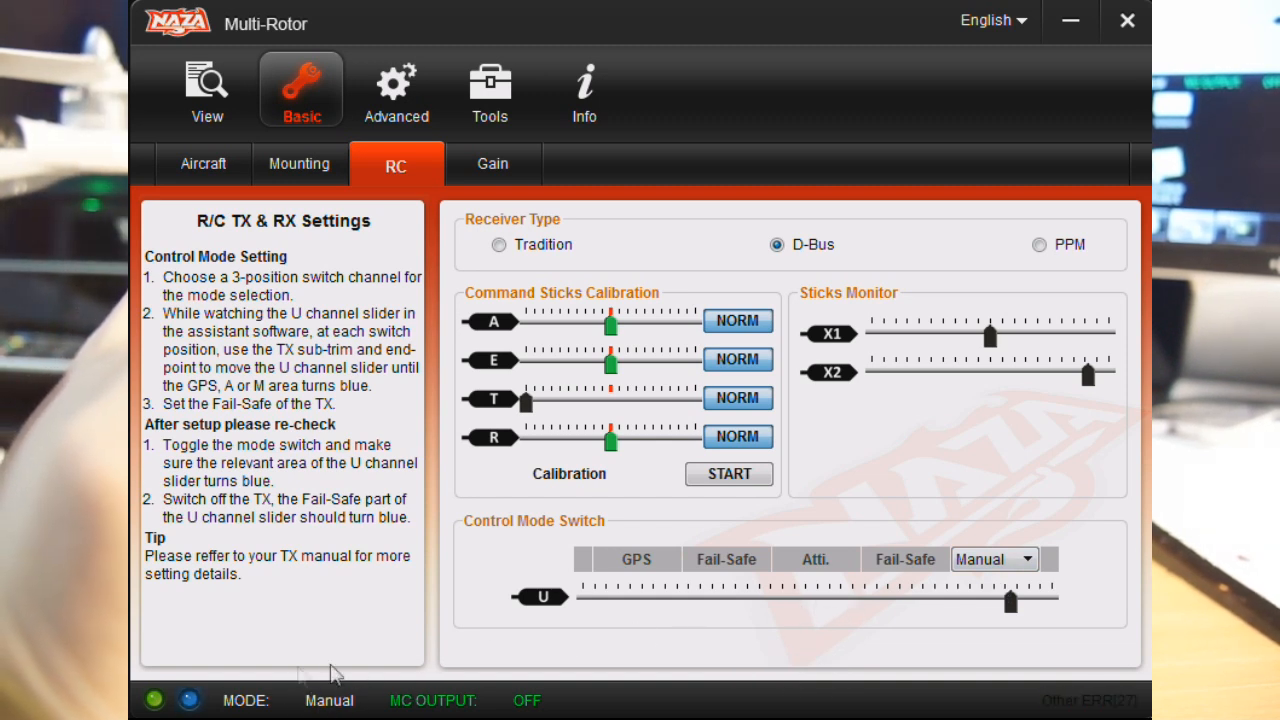
pyautogui.moveTo(1020, 558)
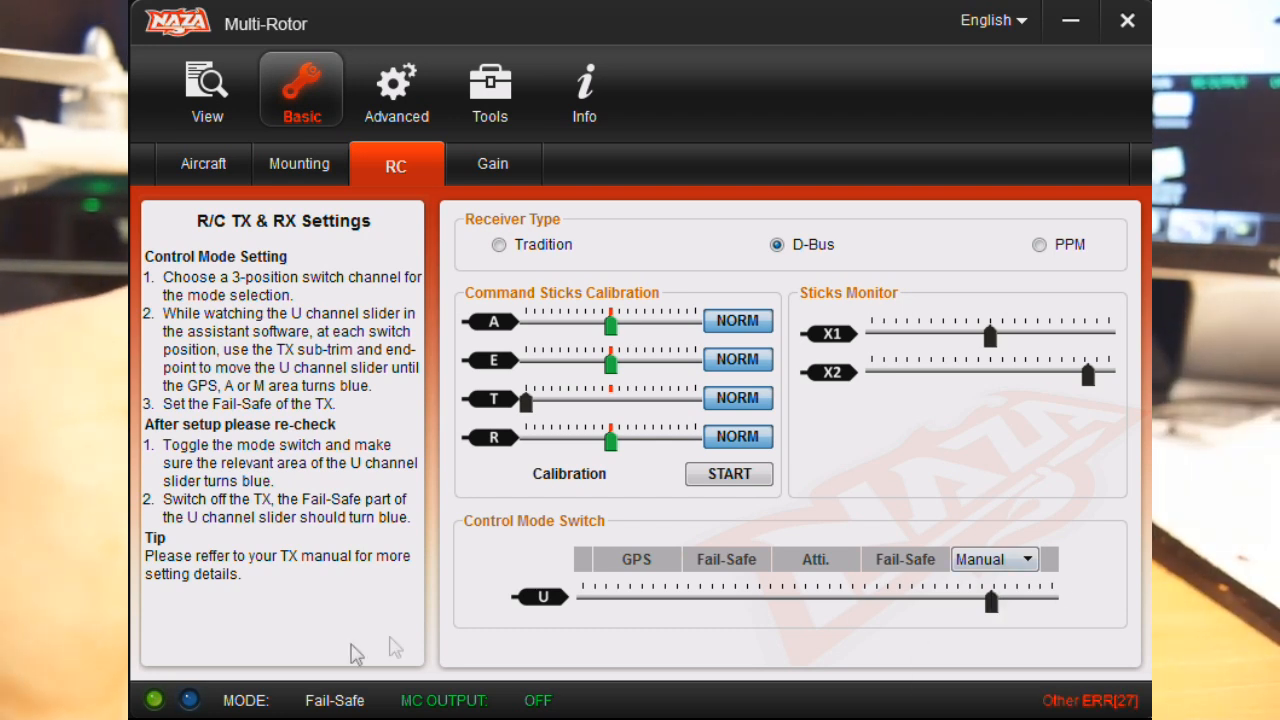
pyautogui.moveTo(444, 710)
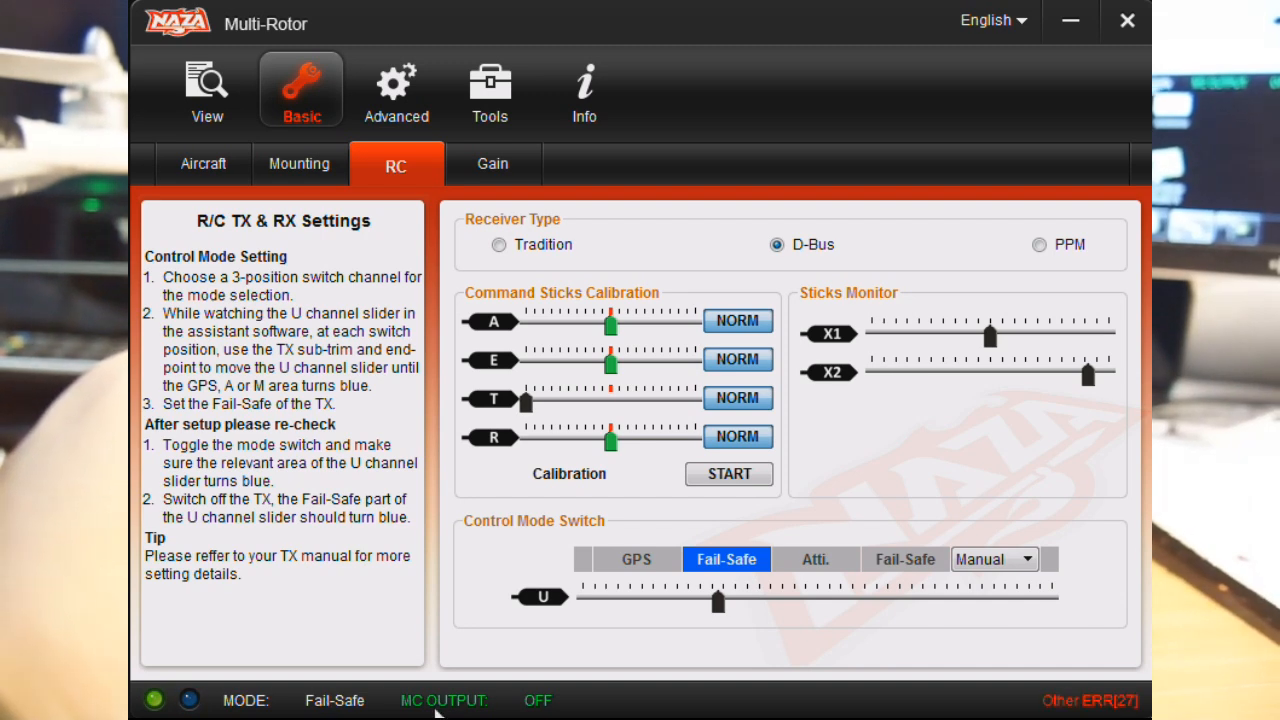
# Return to the Aircraft mixer type page showing Quad-rotor X
pyautogui.click(636, 560)
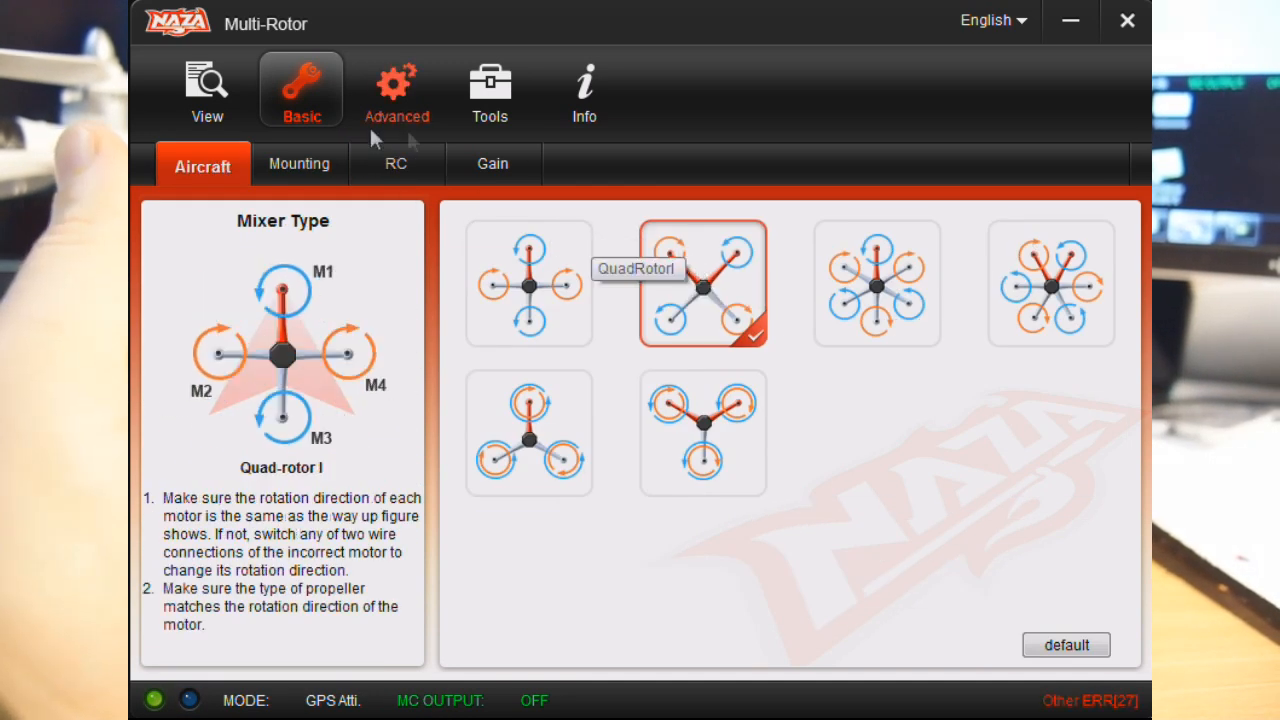
# Review mounting, gain and View pages, then reach Advanced fail-safe settings with Go-Home and Landing
pyautogui.click(300, 164)
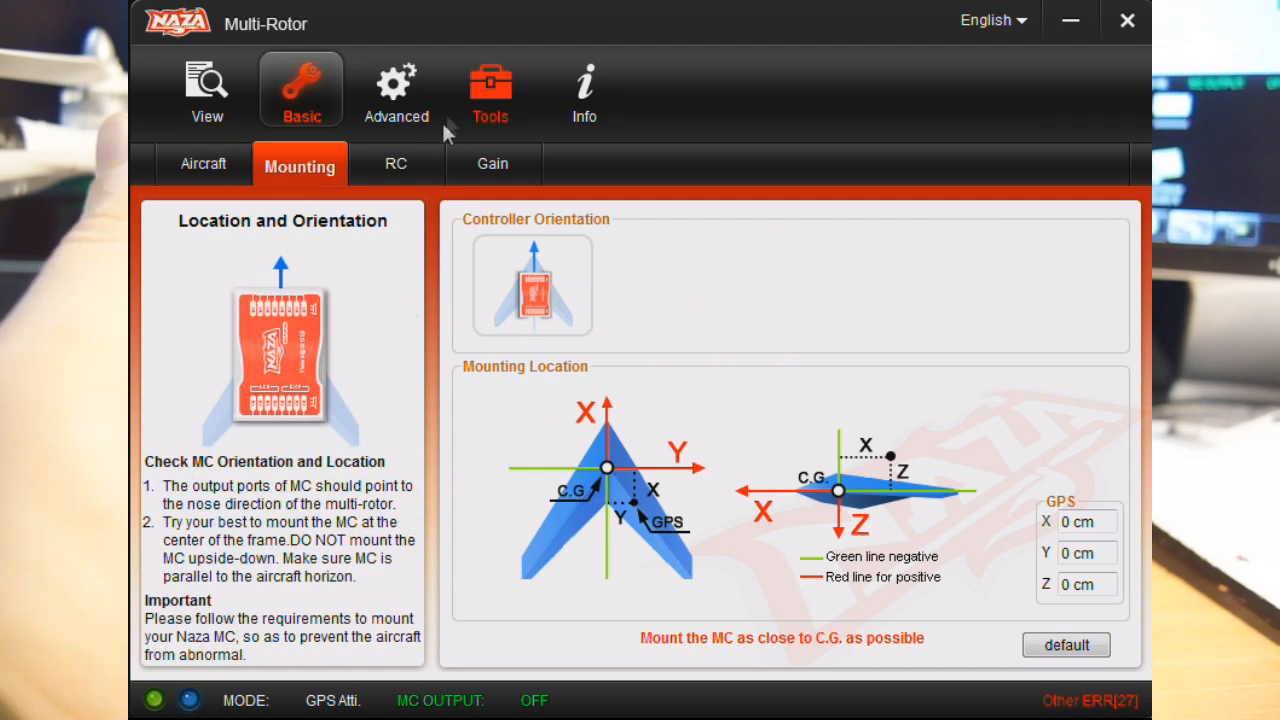
pyautogui.click(492, 164)
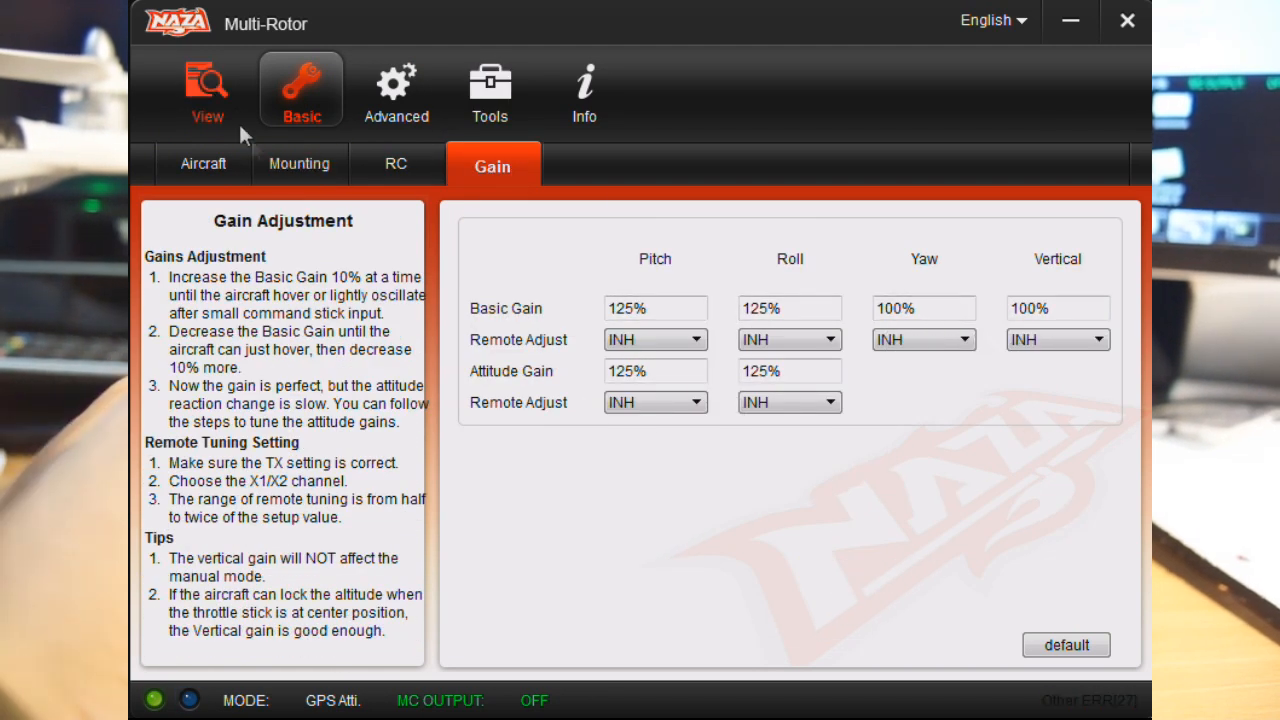
pyautogui.click(206, 88)
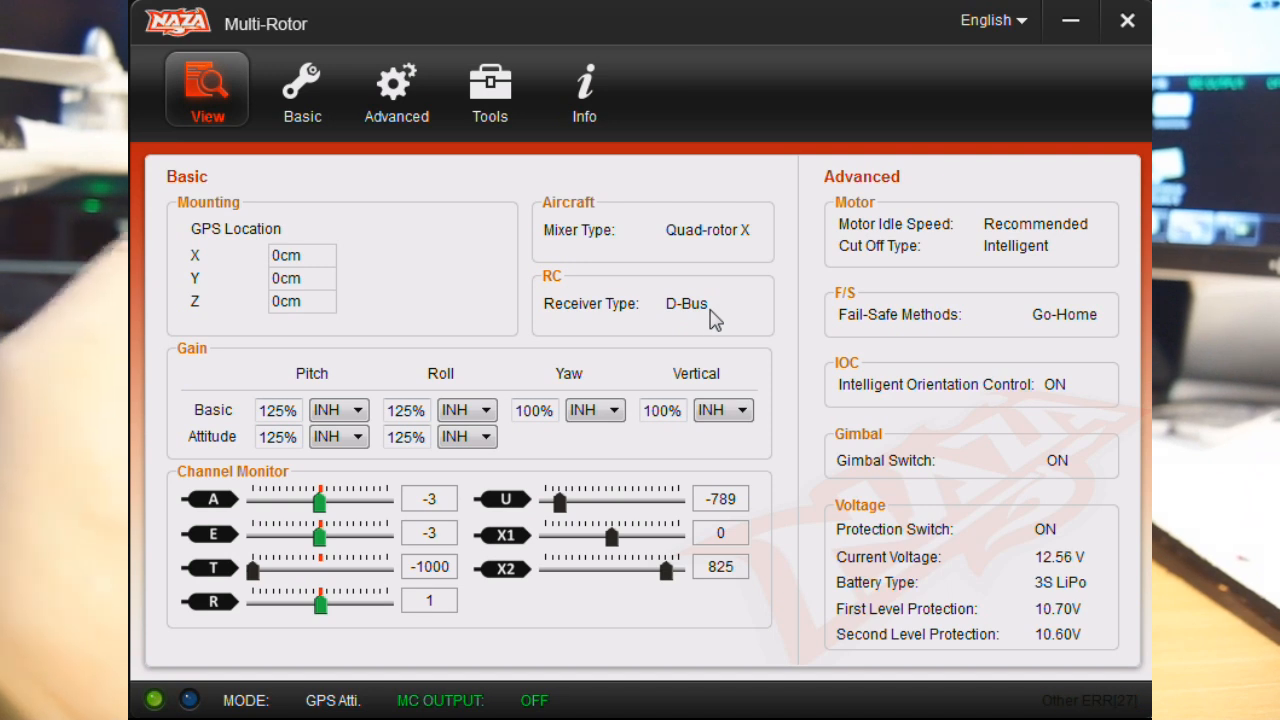
pyautogui.moveTo(336, 312)
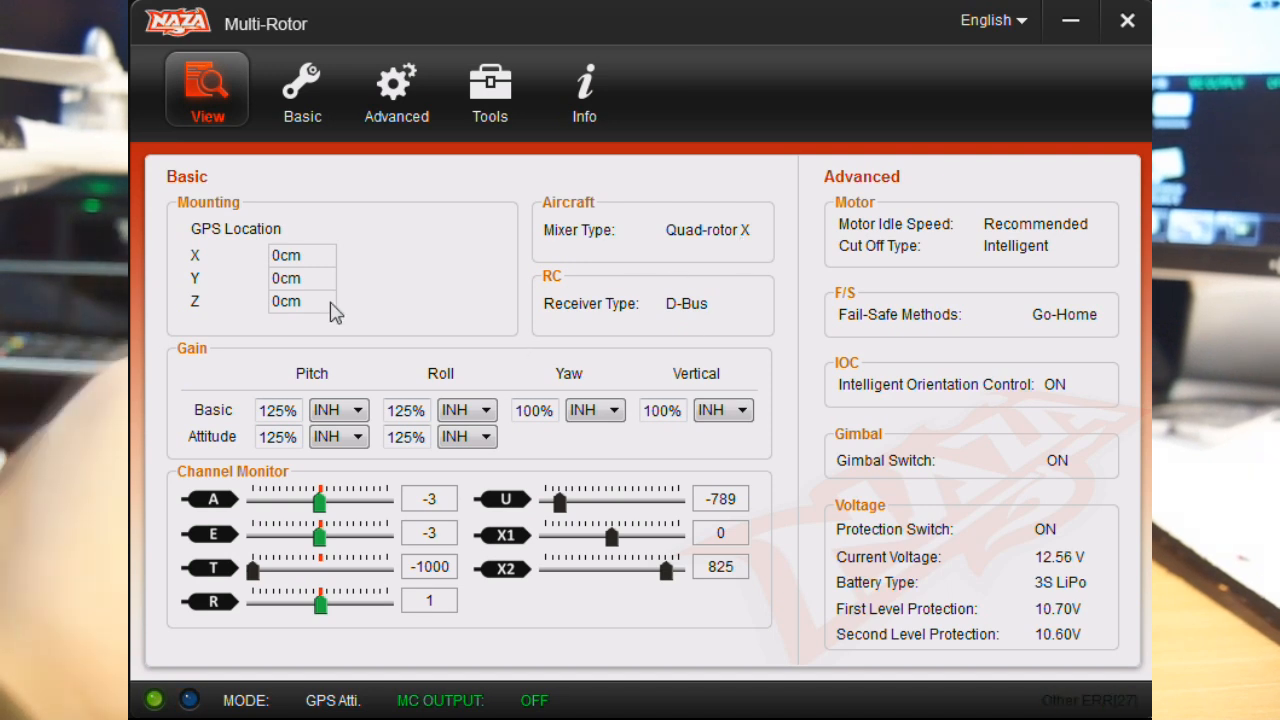
pyautogui.click(396, 90)
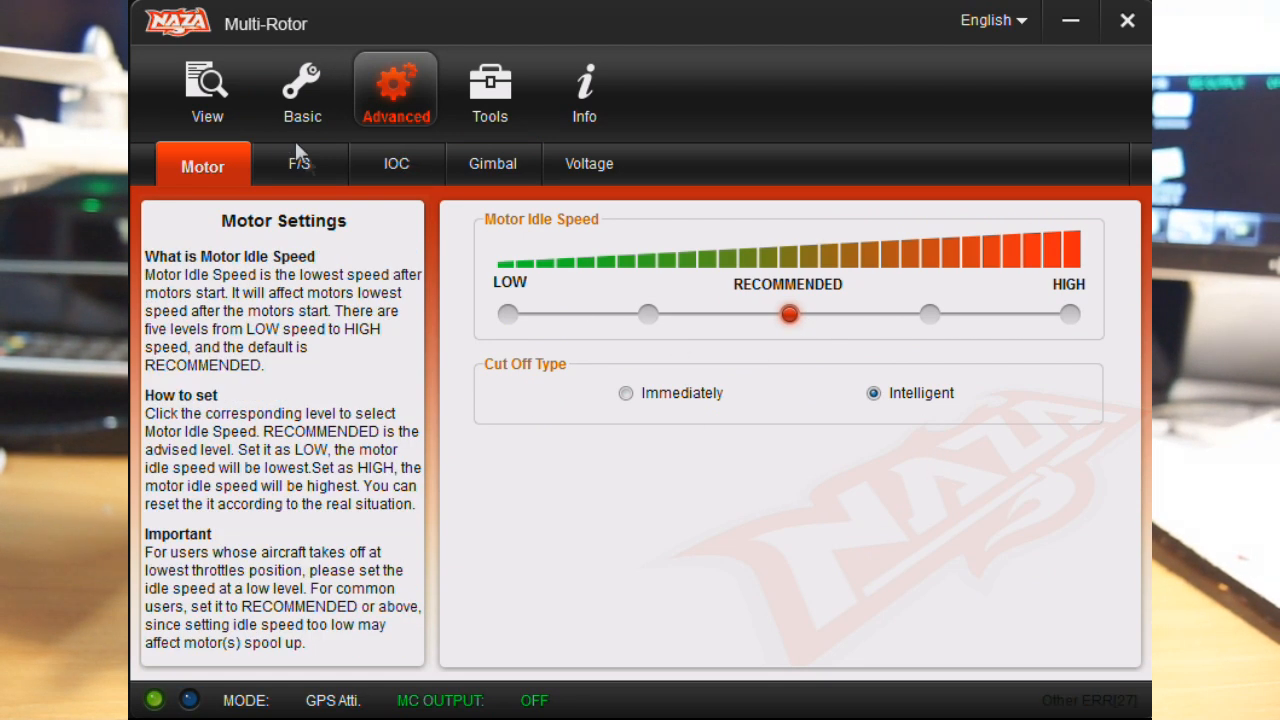
pyautogui.click(300, 164)
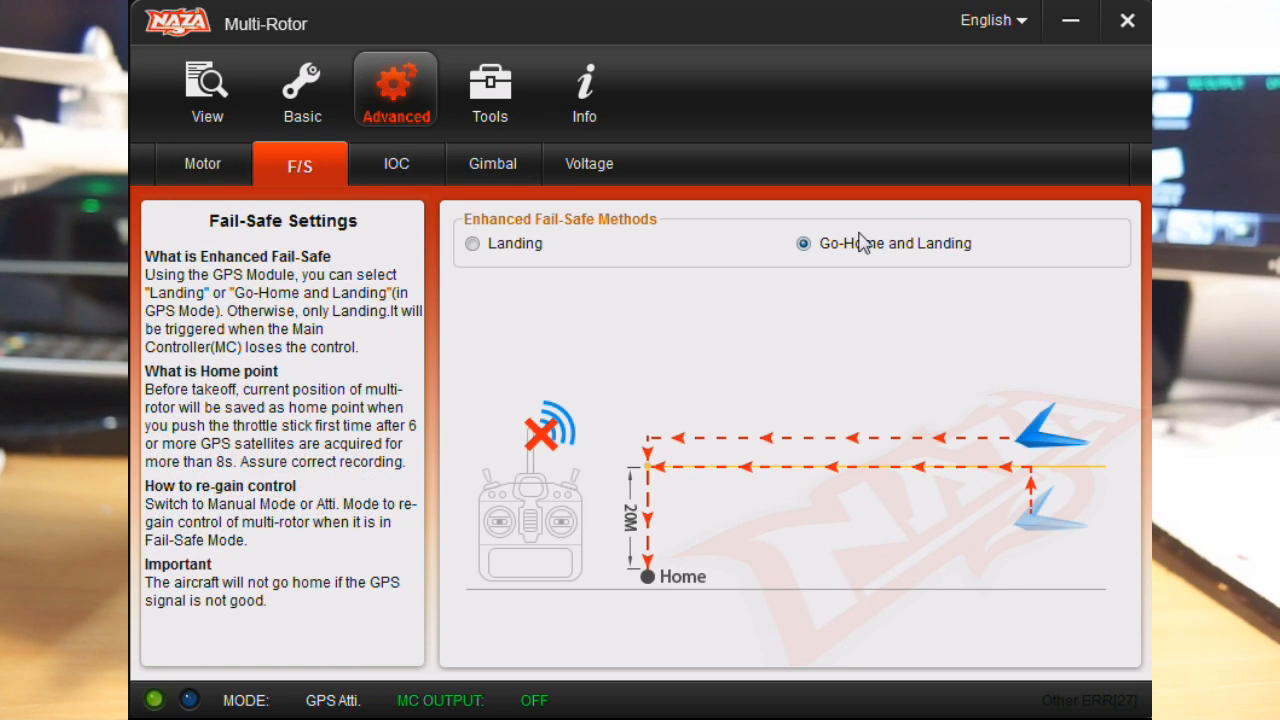
pyautogui.moveTo(880, 264)
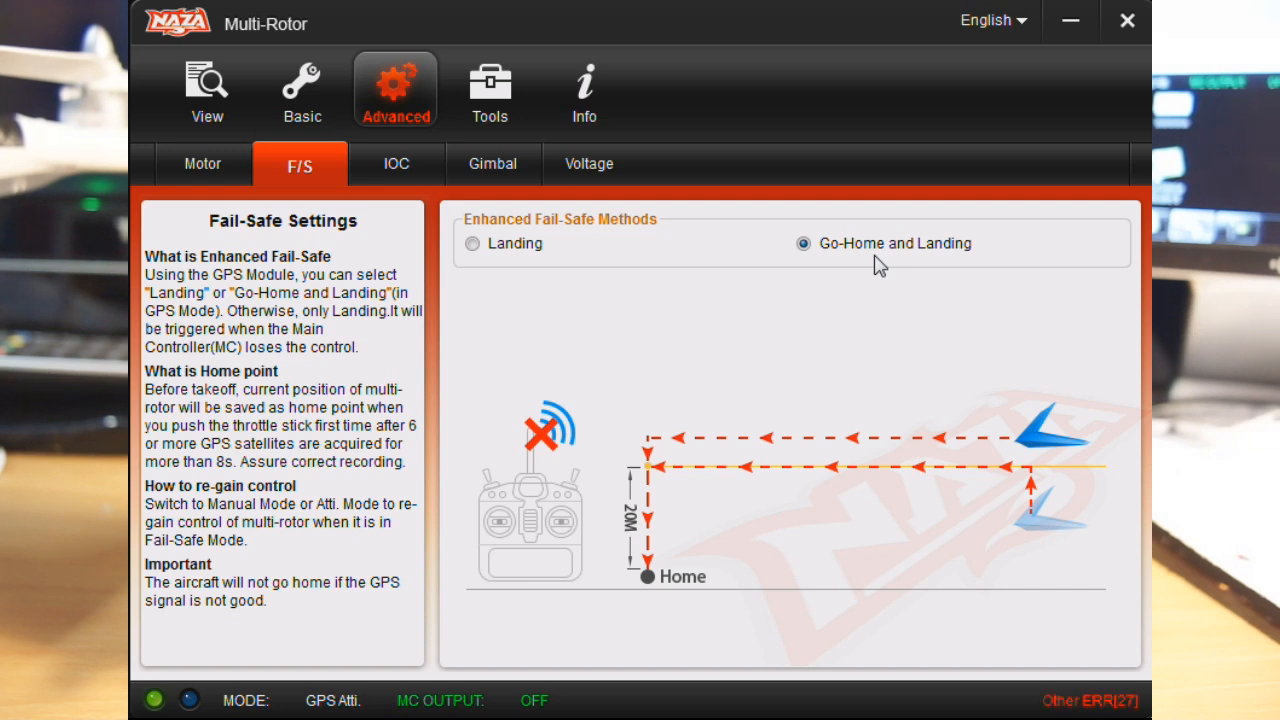
# Show the Intelligent Orientation Control page with IOC enabled
pyautogui.click(396, 164)
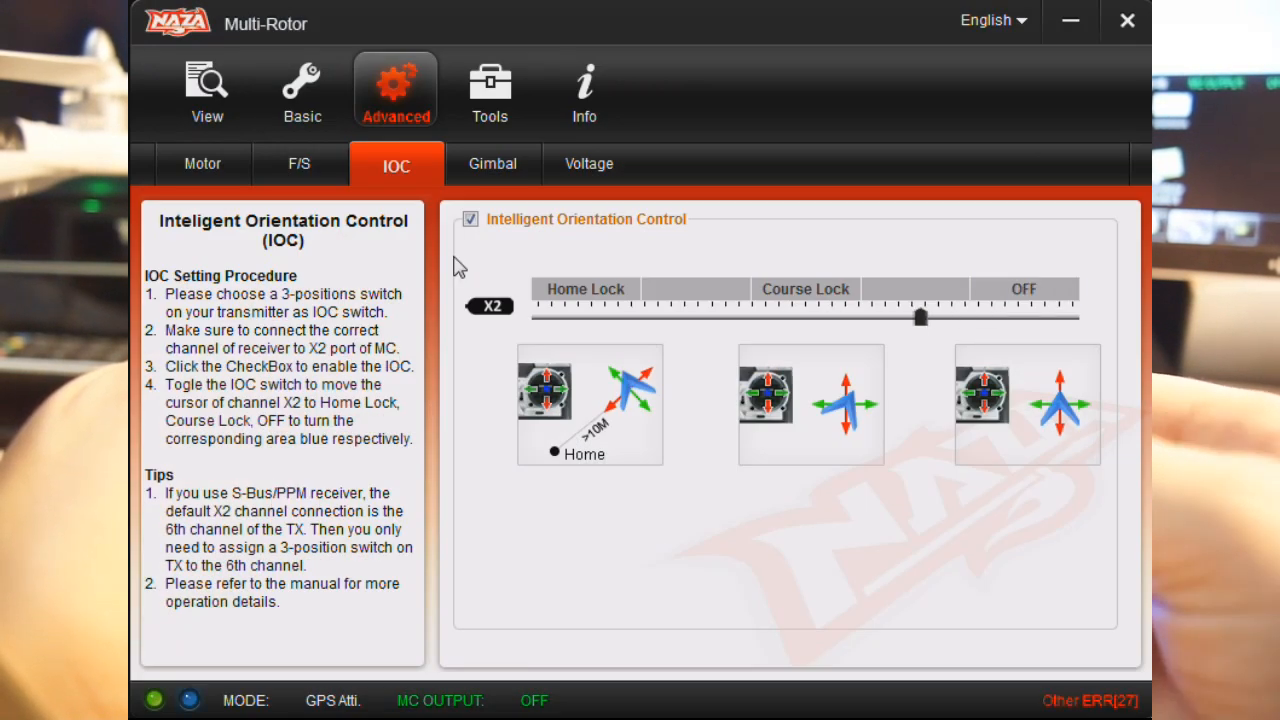
# Move the X2 channel slider until it reads OFF and bring up the gimbal settings
pyautogui.moveTo(920, 316); pyautogui.dragTo(1004, 316)
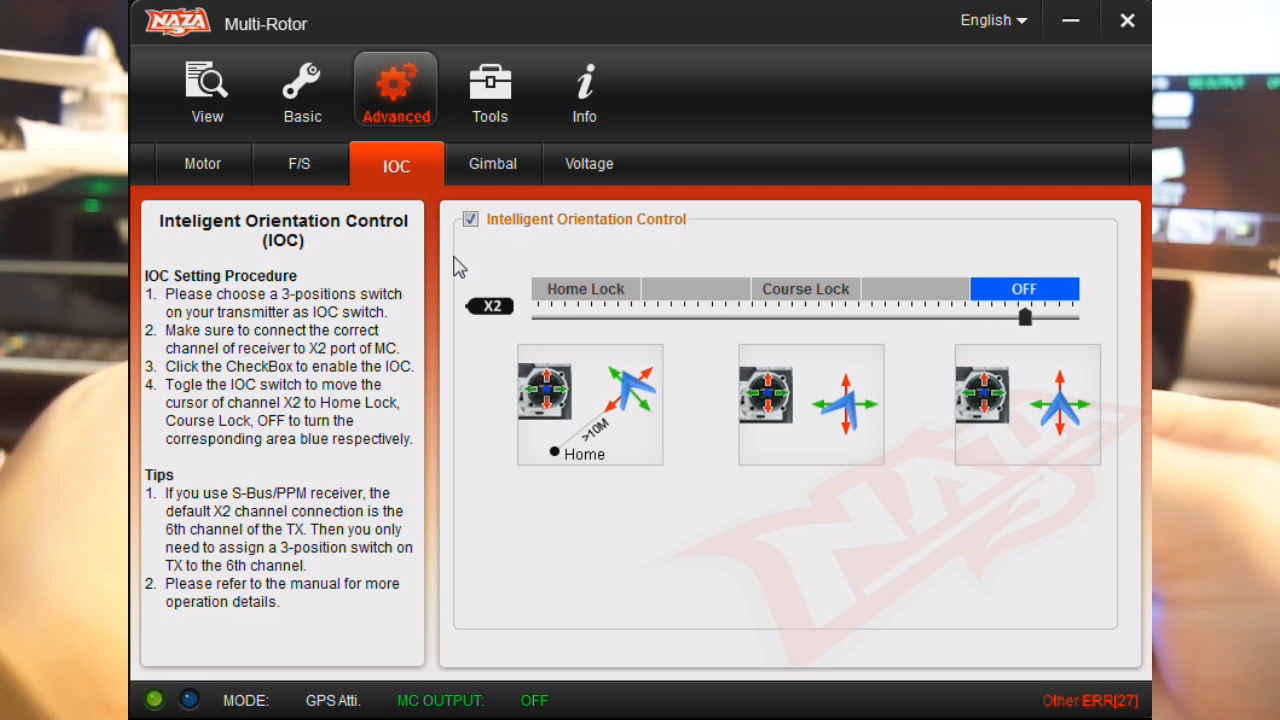
pyautogui.moveTo(1048, 316); pyautogui.dragTo(584, 316)
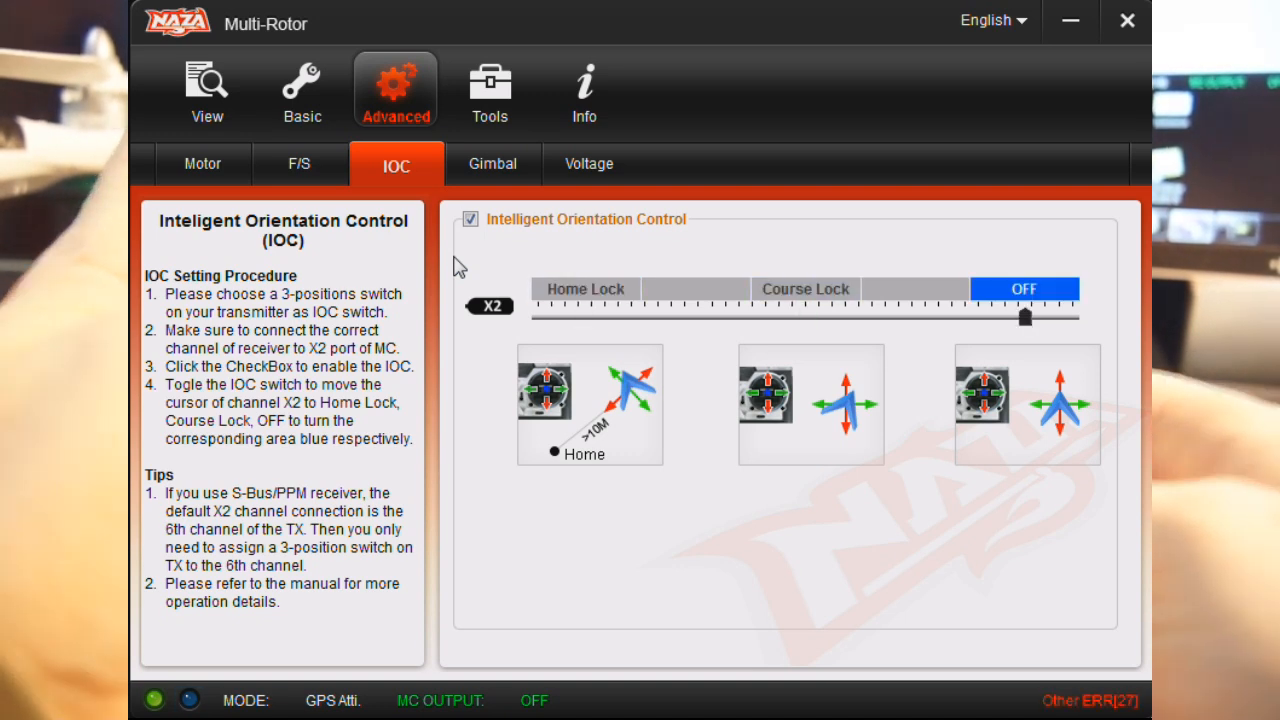
pyautogui.click(492, 164)
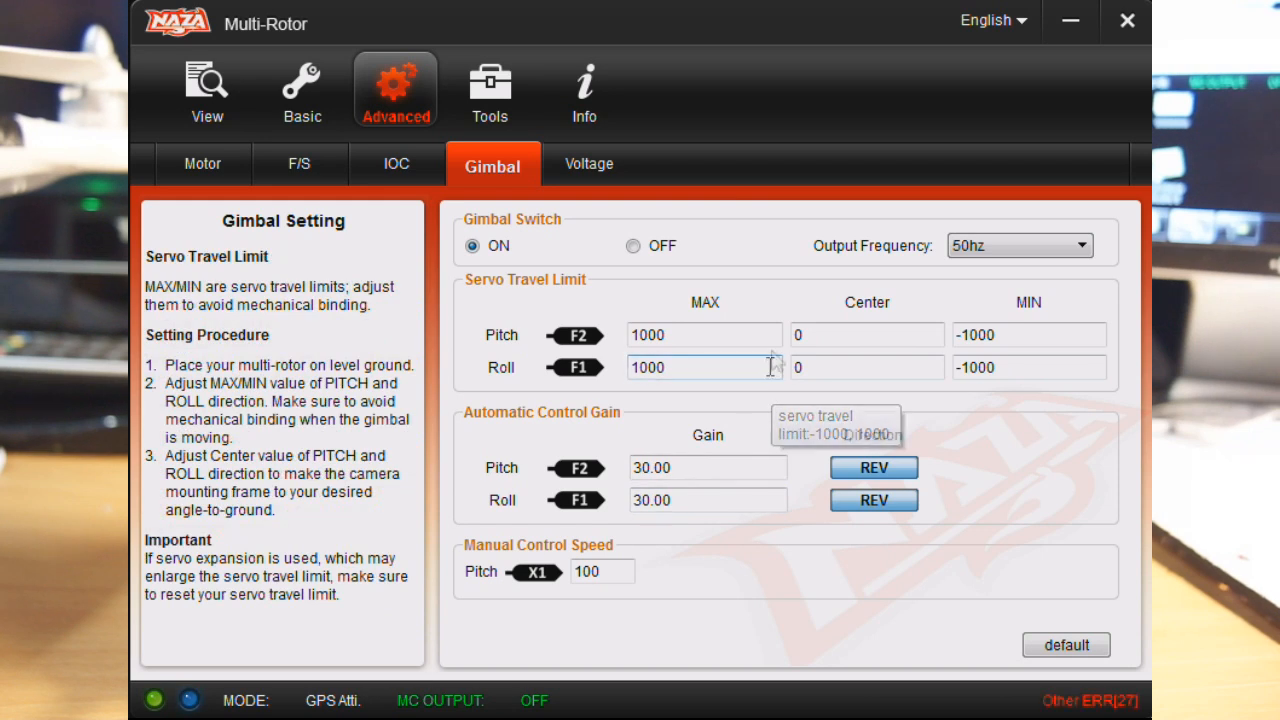
pyautogui.moveTo(1040, 320)
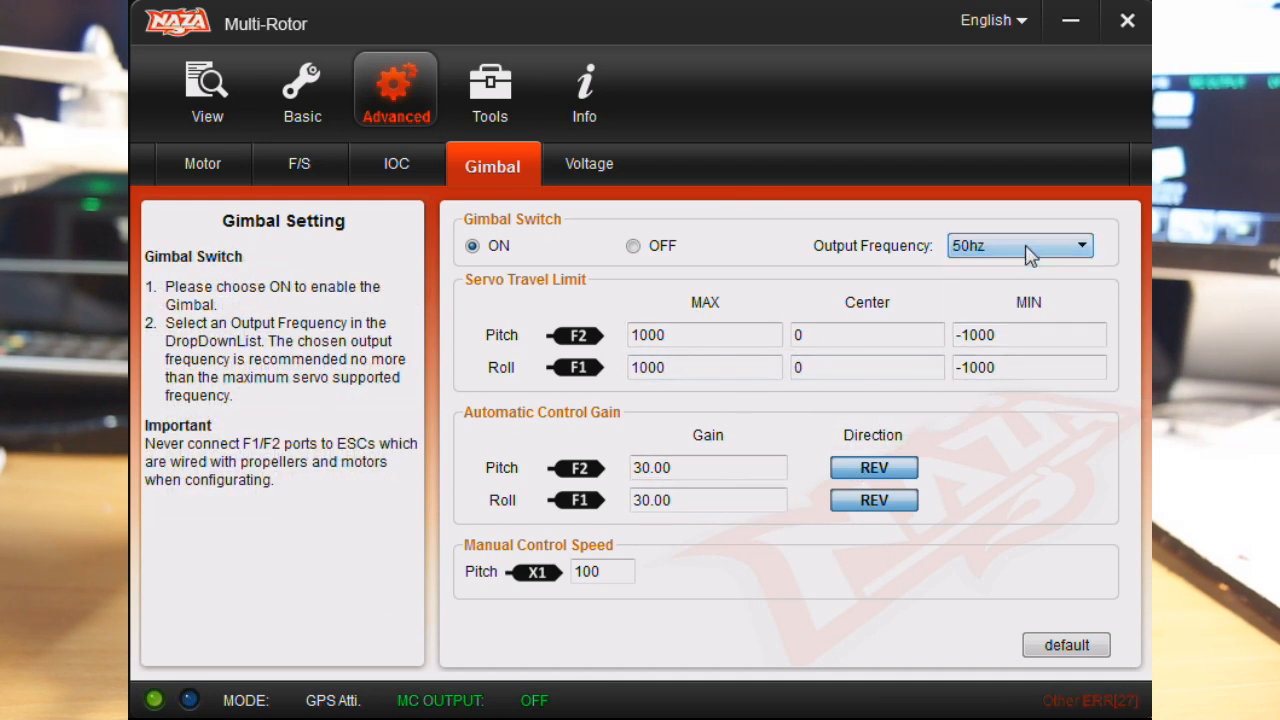
# Keep gimbal output frequency at 50hz and move to the low-voltage protection page
pyautogui.click(1088, 244)
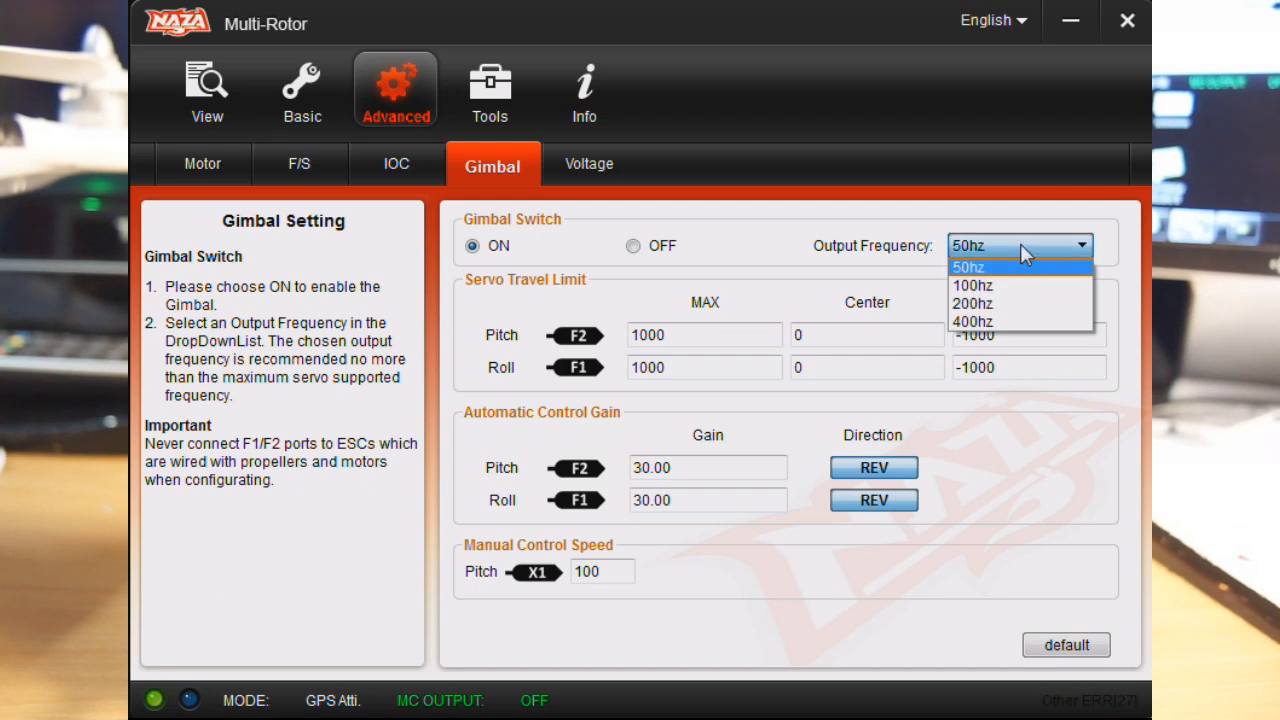
pyautogui.click(968, 266)
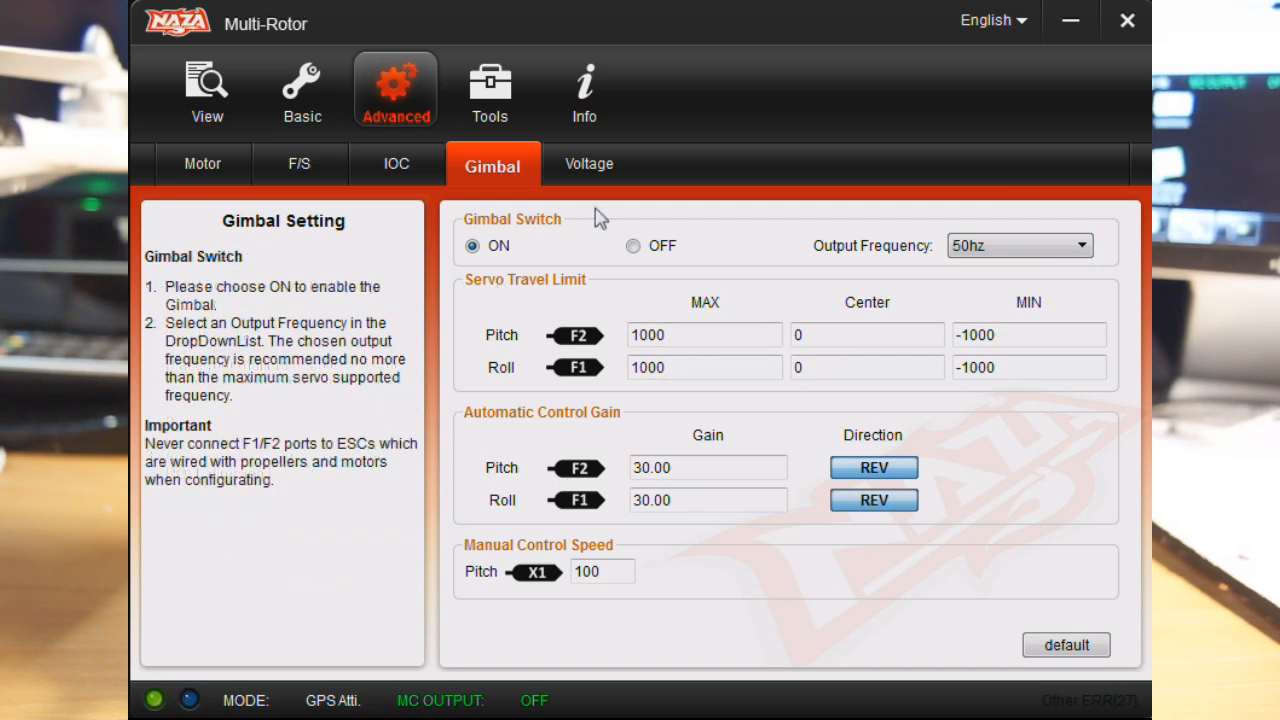
pyautogui.click(588, 164)
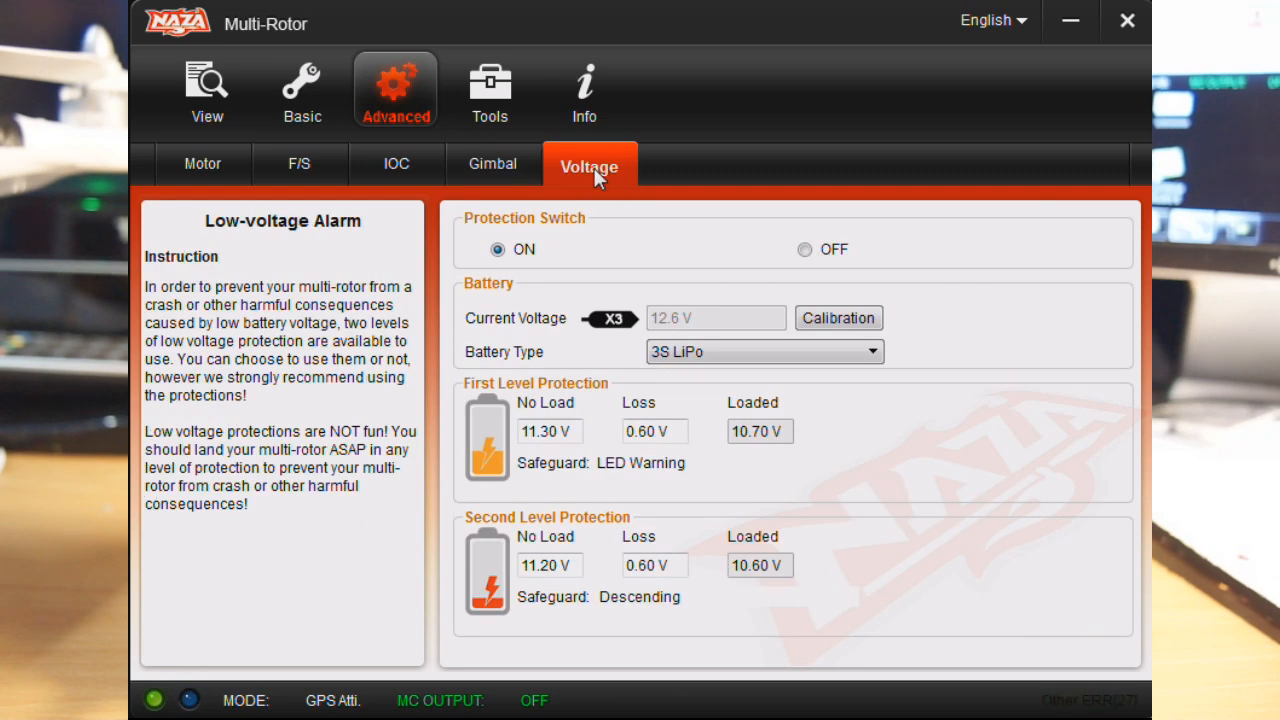
pyautogui.moveTo(490, 168)
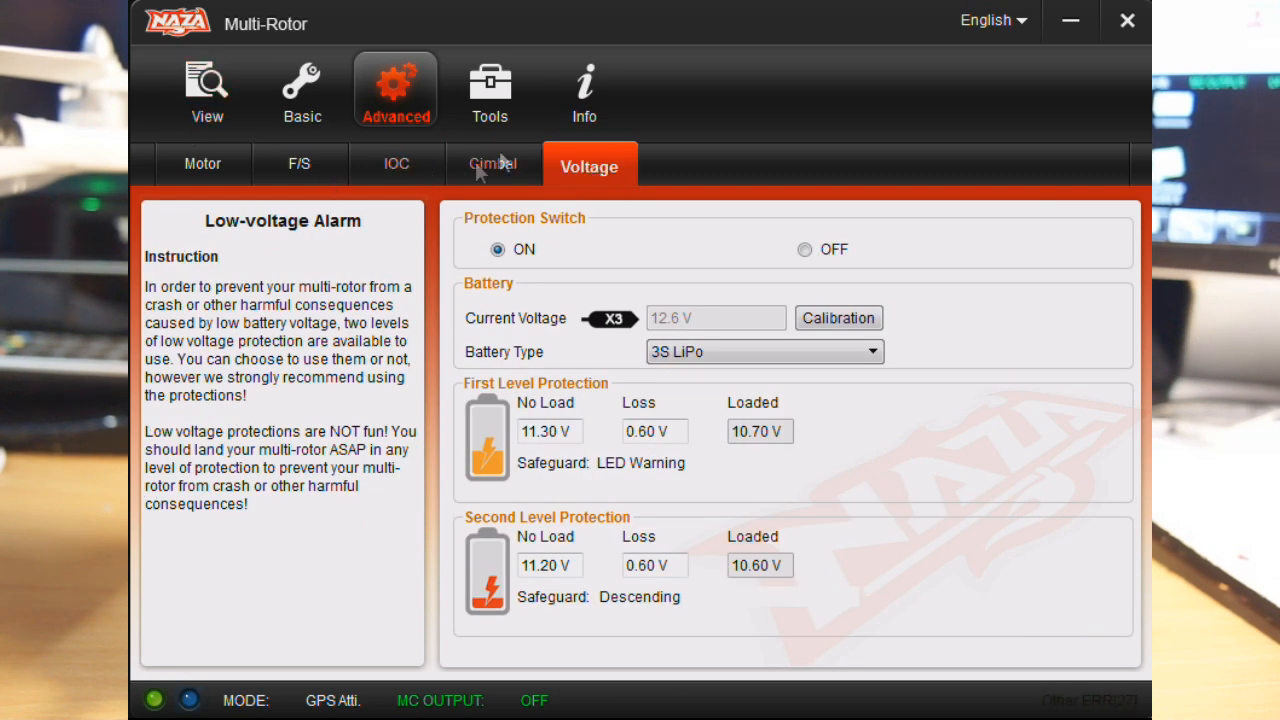
# Show the Tools page with parameter export/import and IMU calibration
pyautogui.click(488, 88)
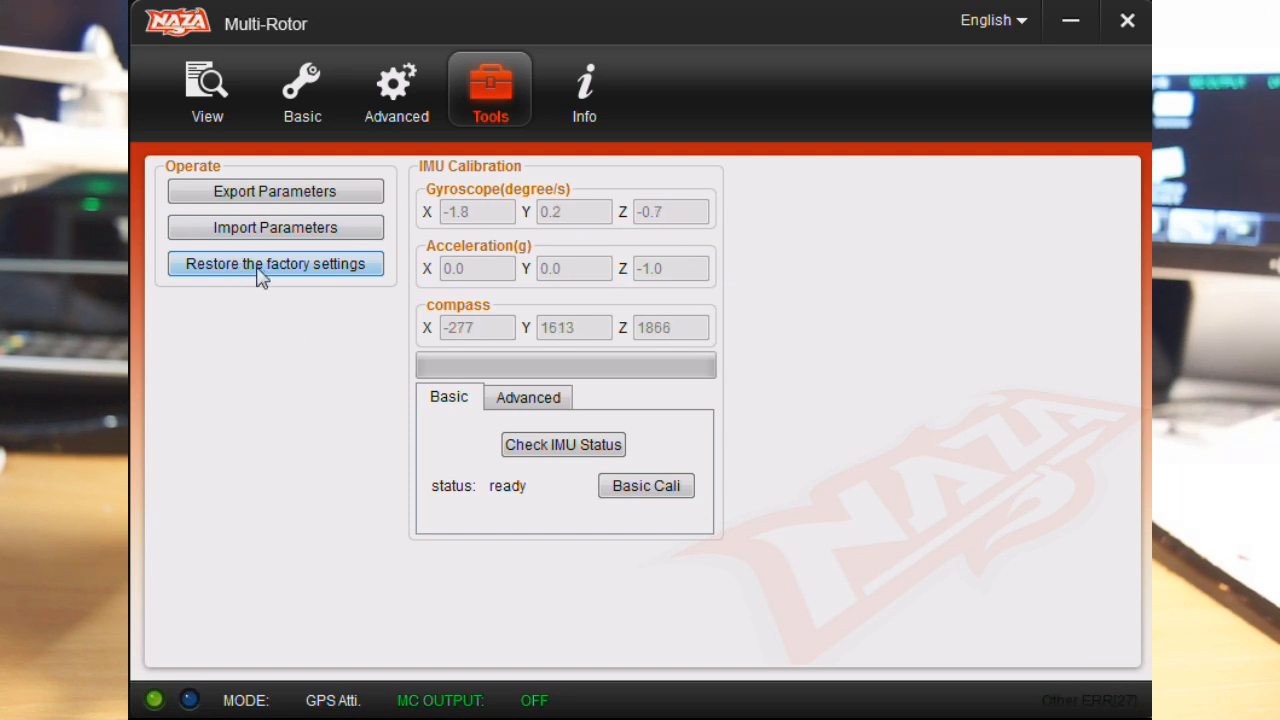
pyautogui.moveTo(492, 192)
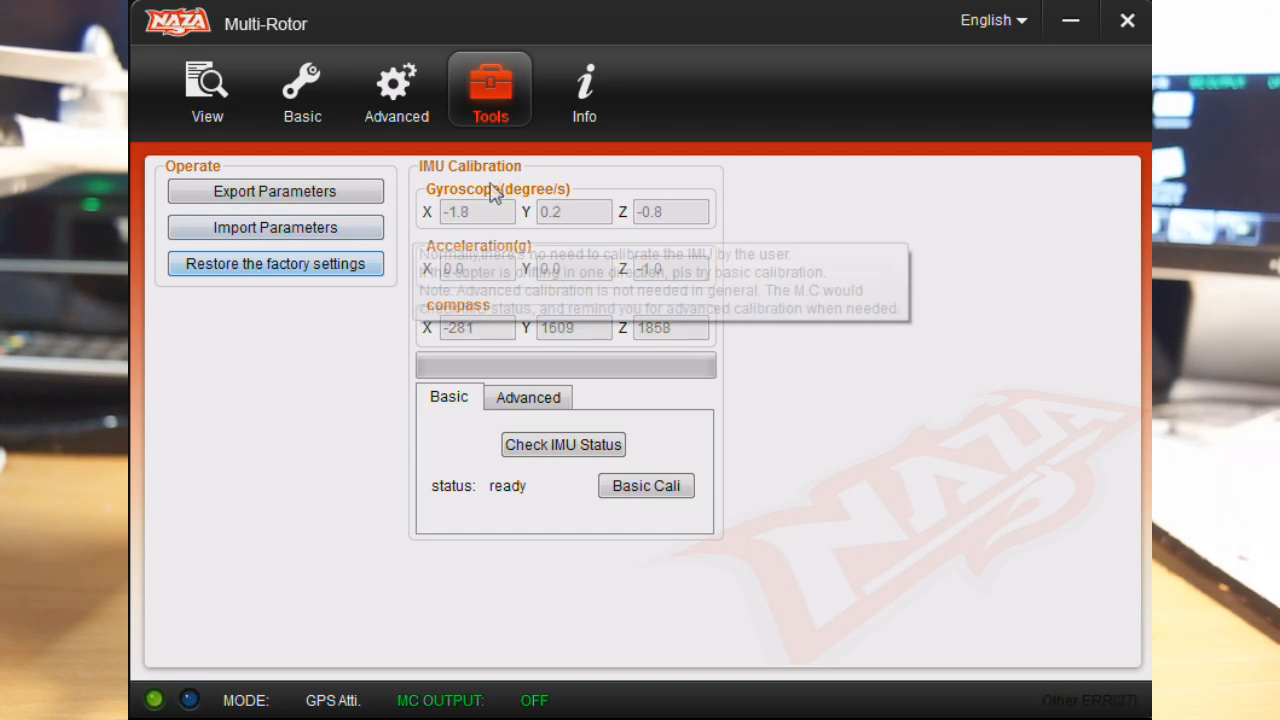
# Check firmware versions on Info, then return to Advanced motor settings with Intelligent cut-off
pyautogui.click(584, 88)
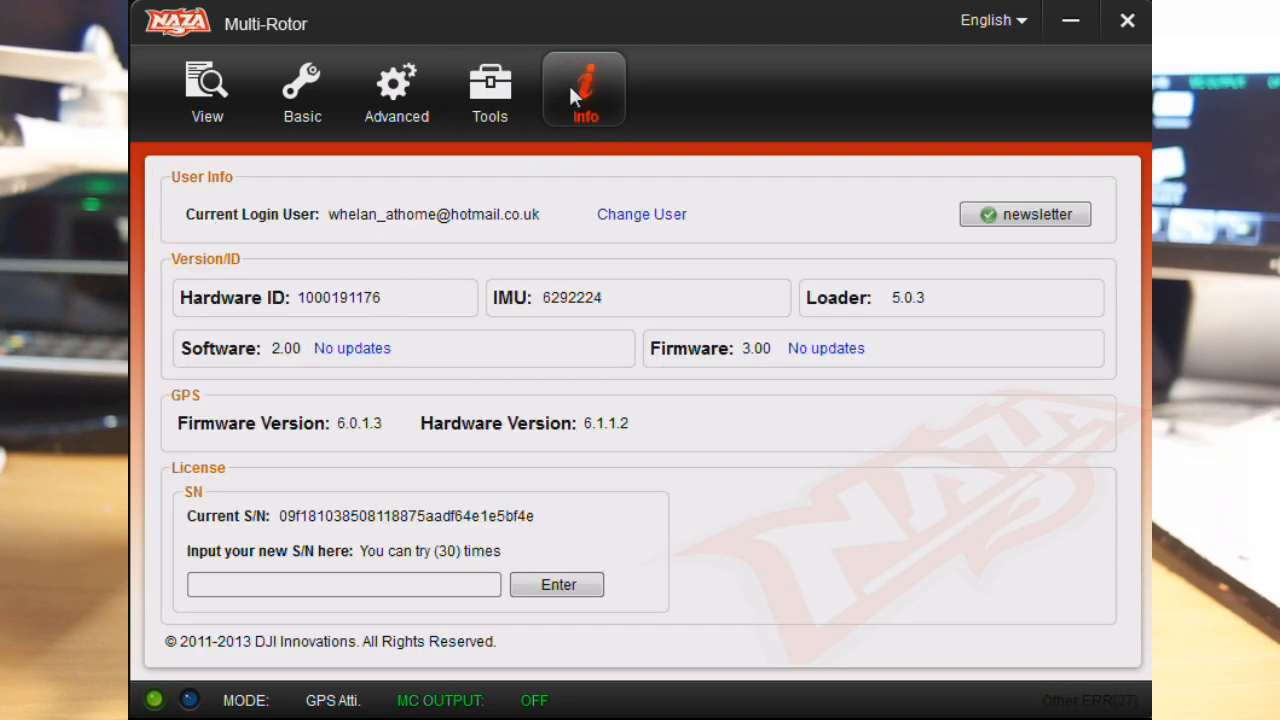
pyautogui.moveTo(584, 110)
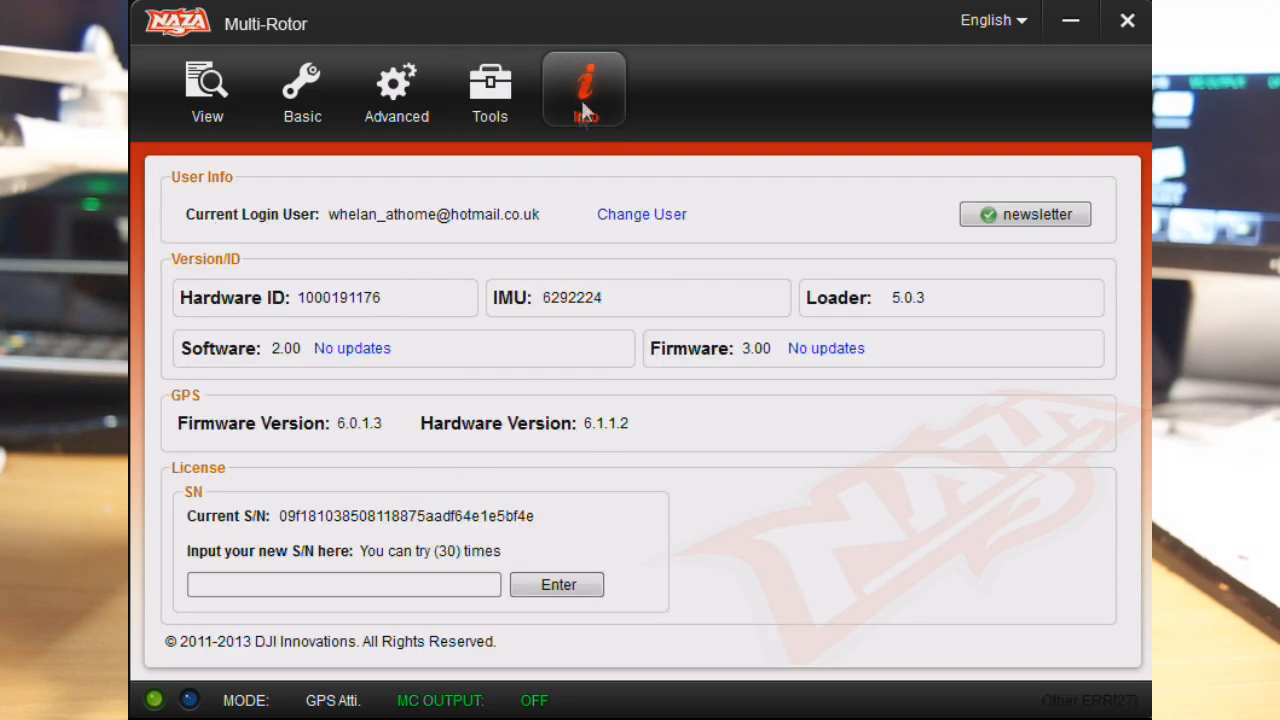
pyautogui.click(490, 88)
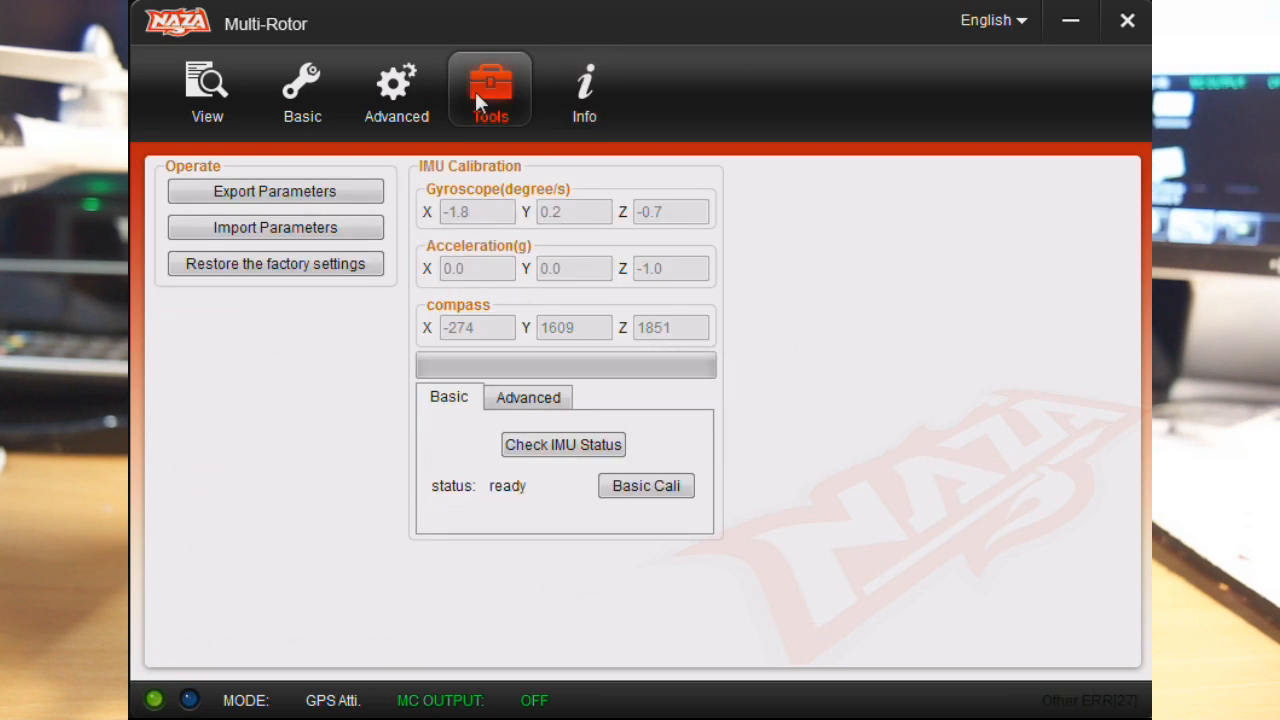
pyautogui.click(396, 90)
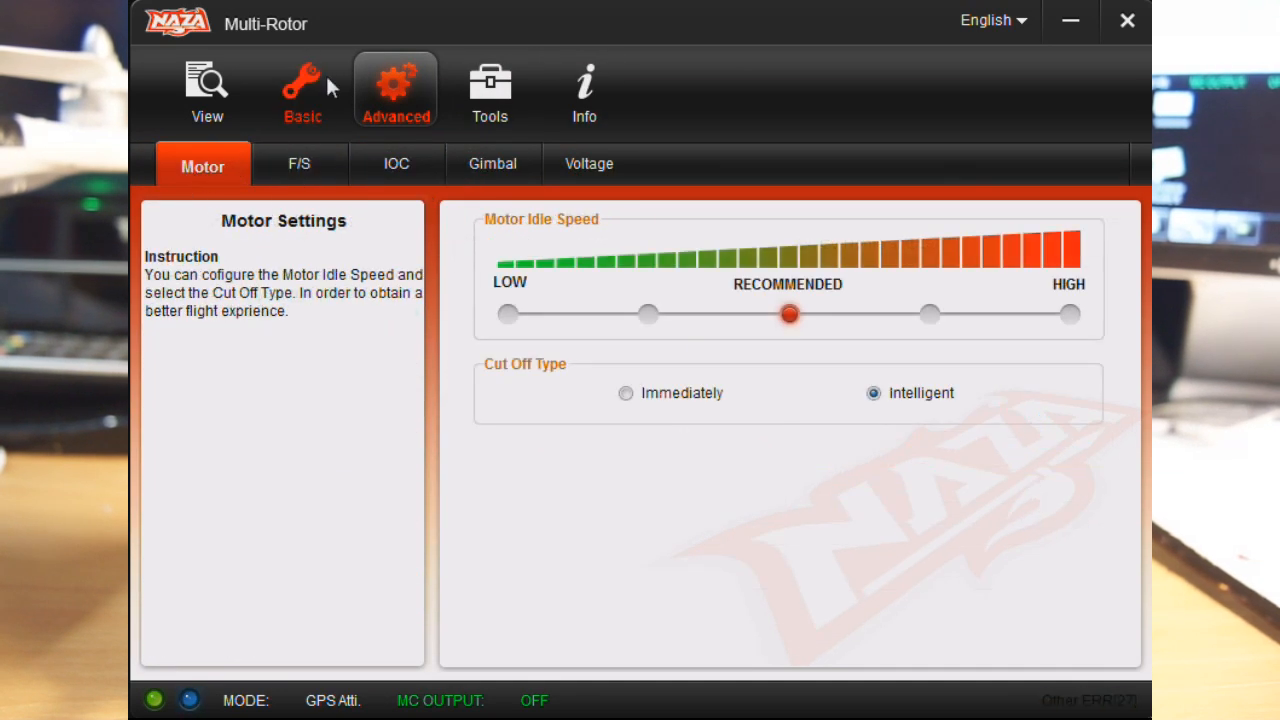
# Review the summary: D-Bus receiver, intelligent cut-off, Go-Home, IOC and gimbal on, voltage protection
pyautogui.click(208, 90)
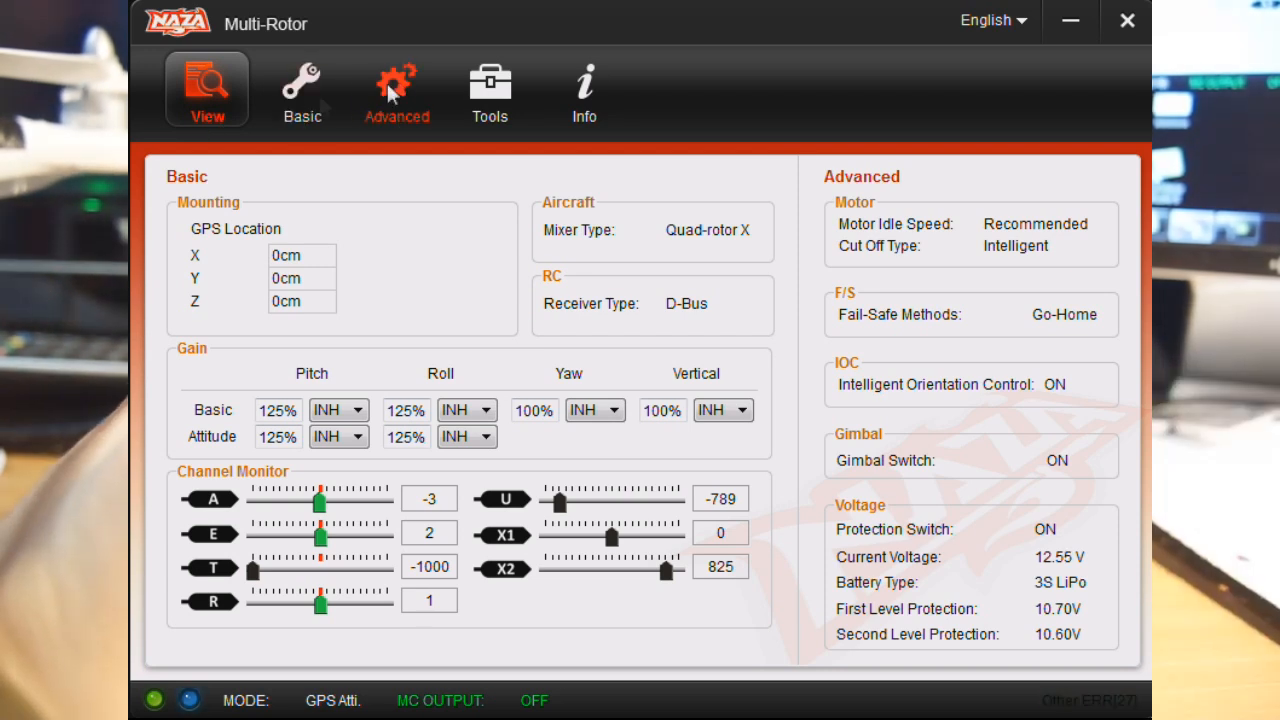
pyautogui.click(396, 88)
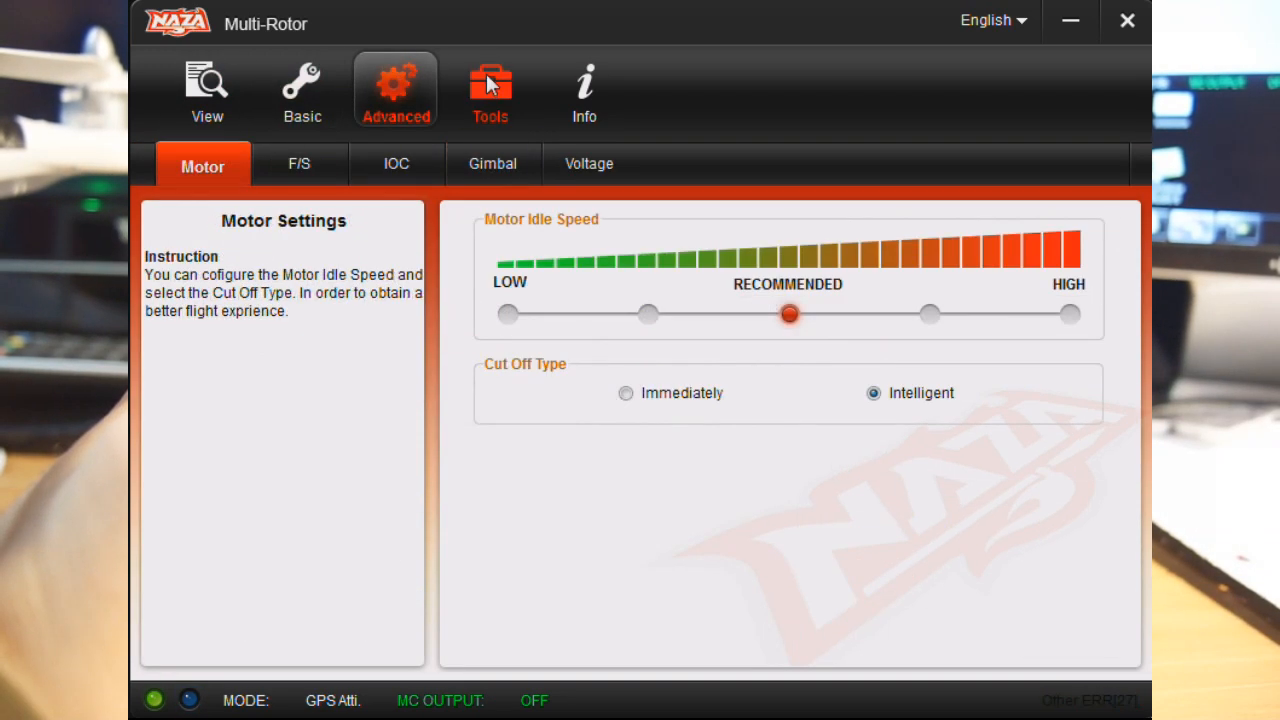
pyautogui.click(490, 88)
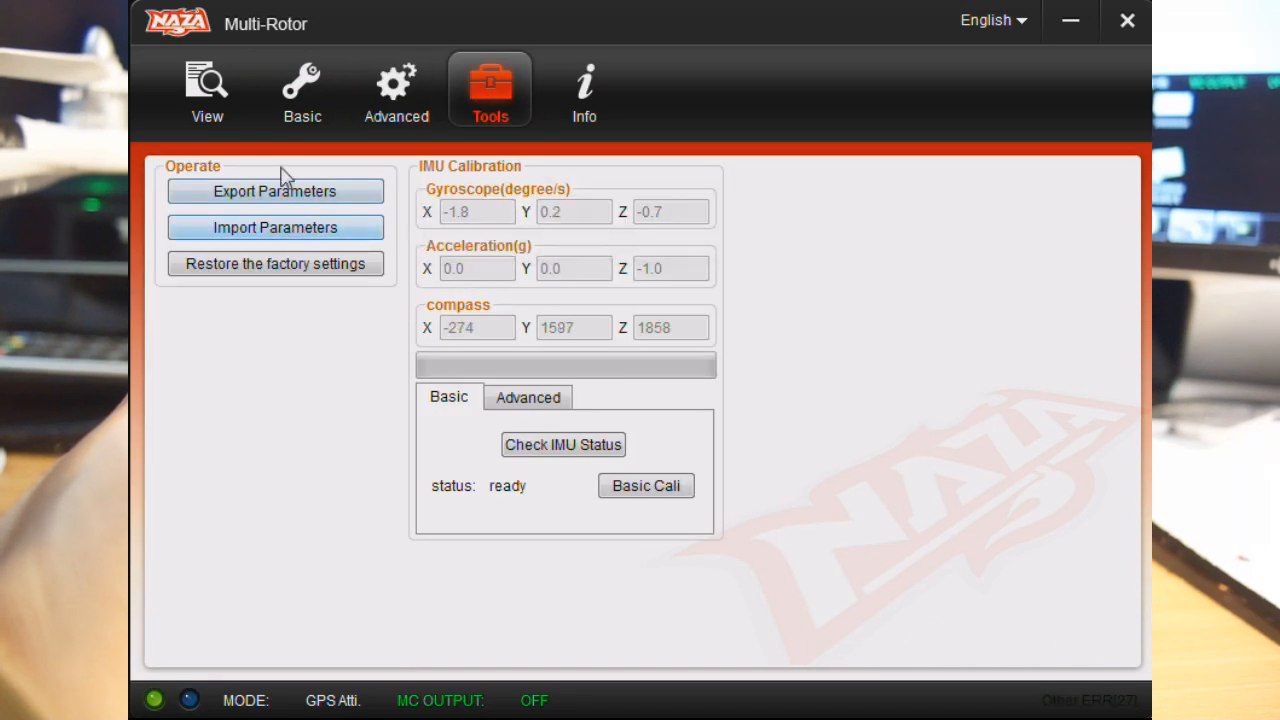
pyautogui.moveTo(328, 362)
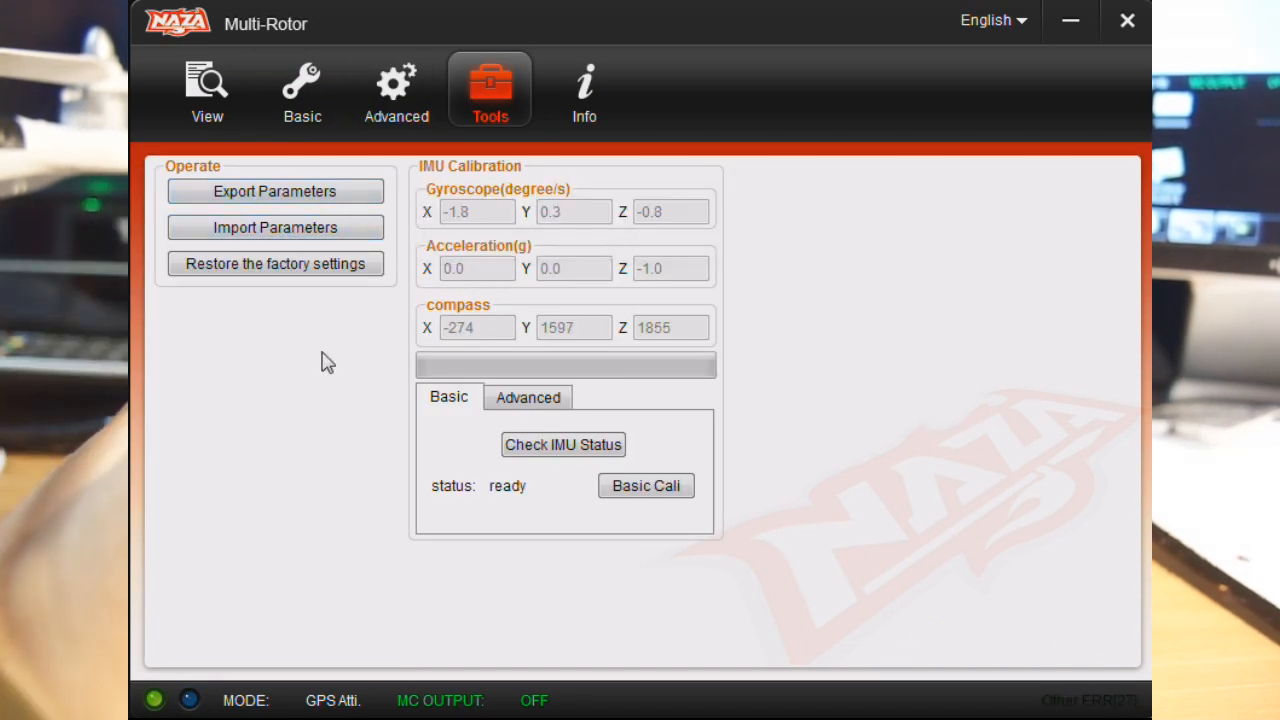
pyautogui.click(208, 88)
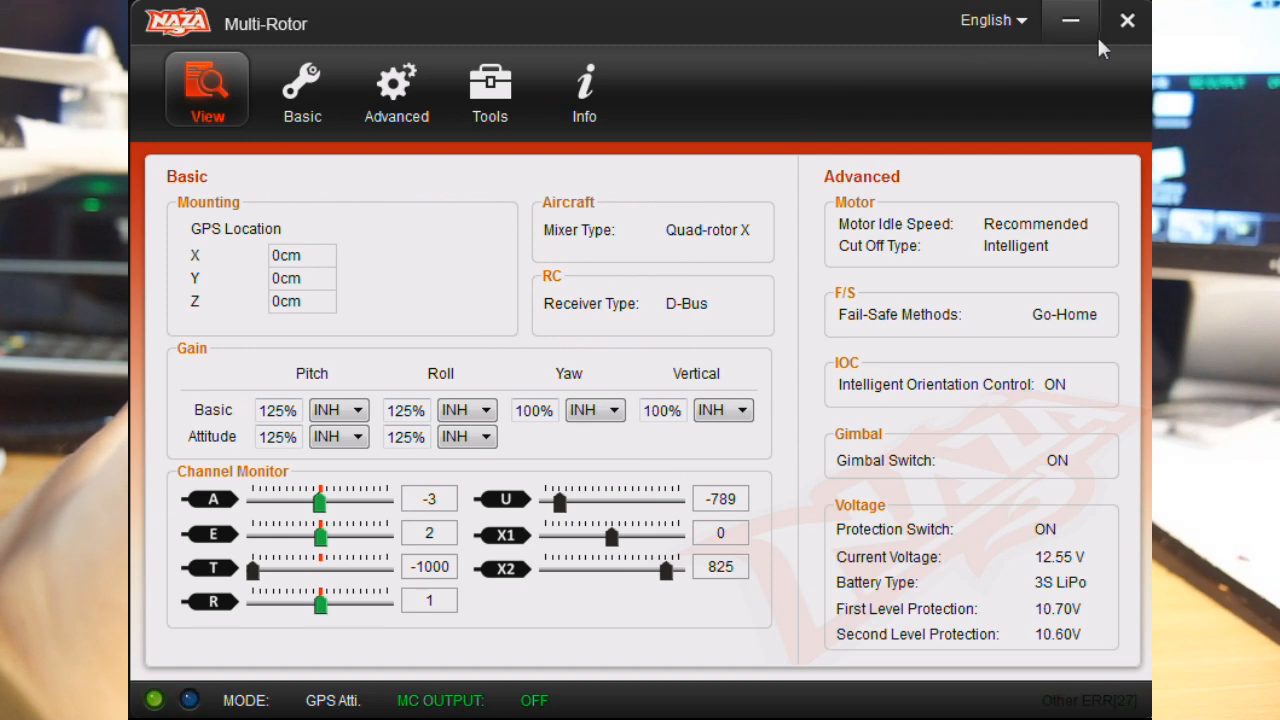